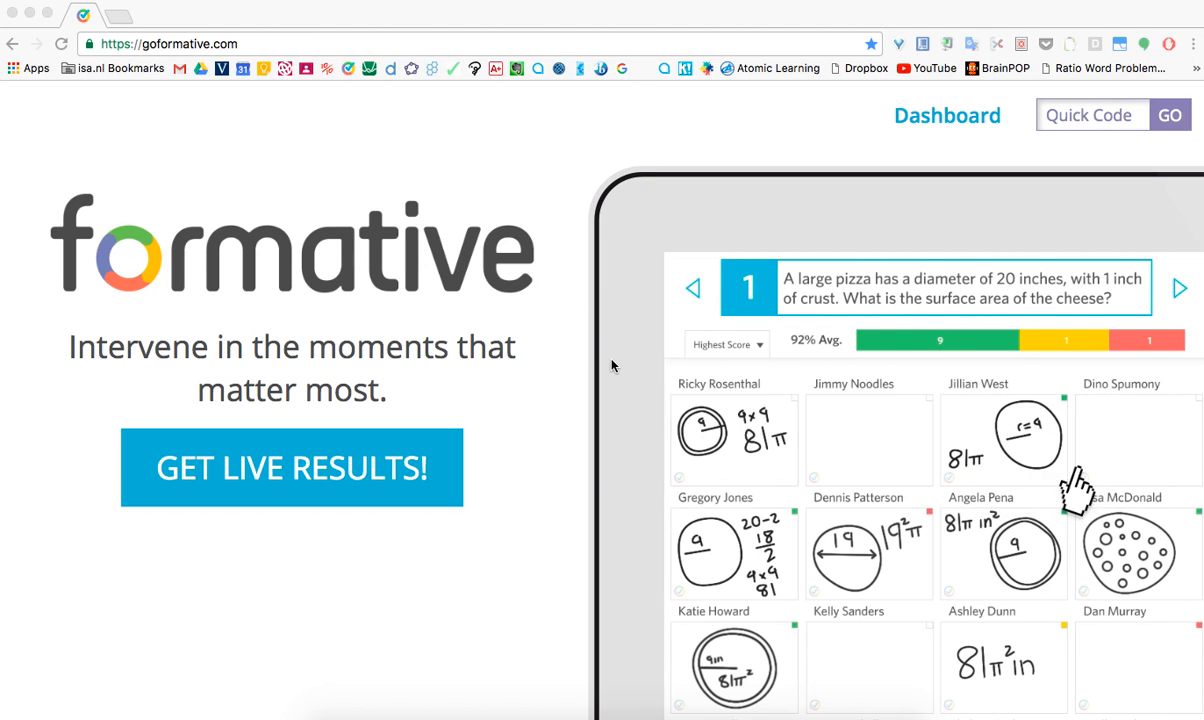
# Reload the Formative home page and go to the teacher dashboard's Mathematics 8, 9, 10 folders.
pyautogui.click(1178, 289)
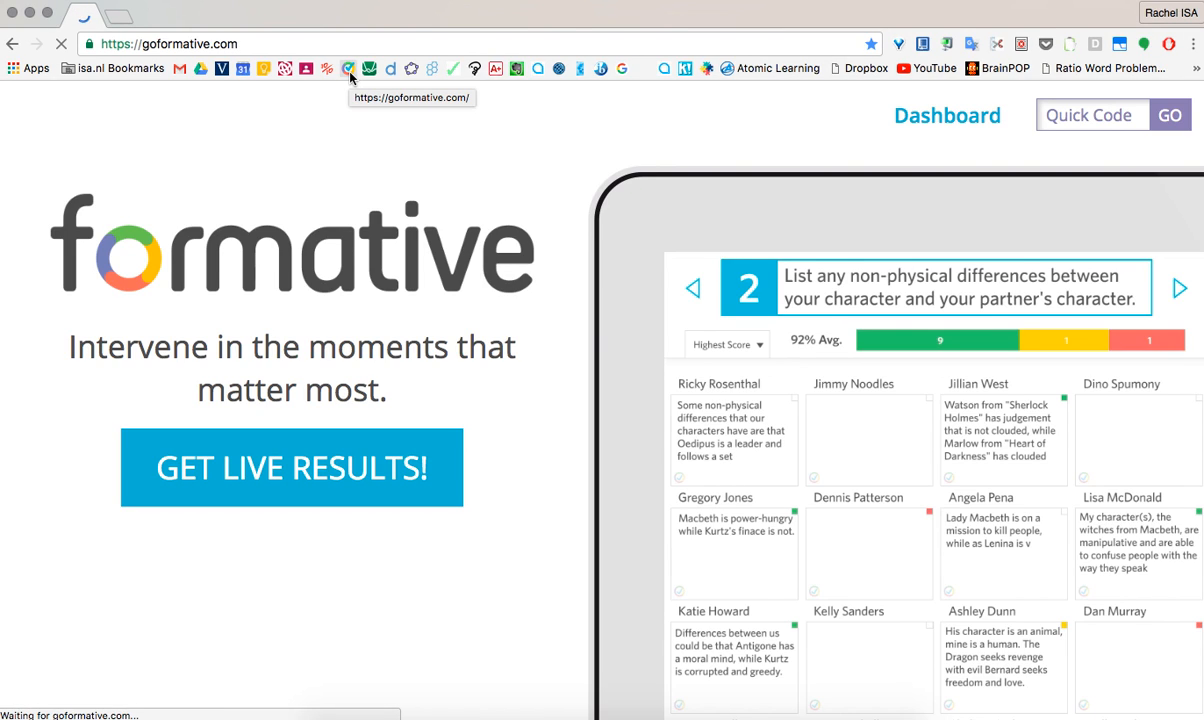
pyautogui.click(693, 288)
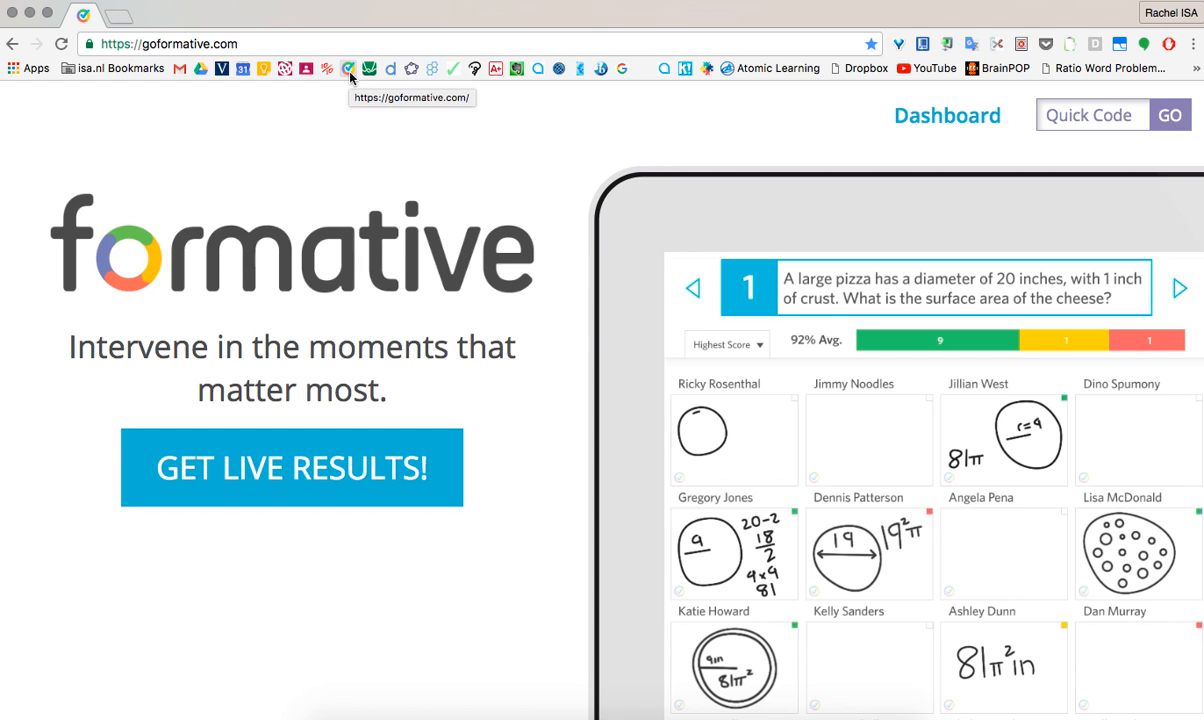
pyautogui.click(946, 115)
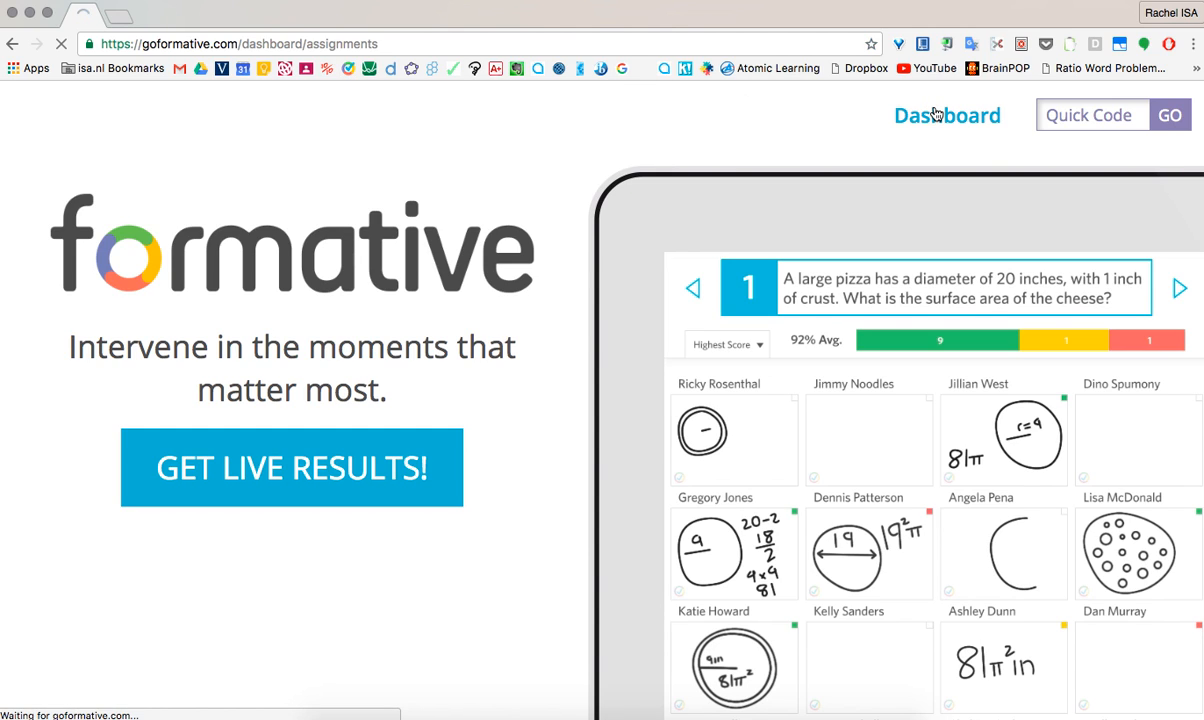
pyautogui.click(946, 115)
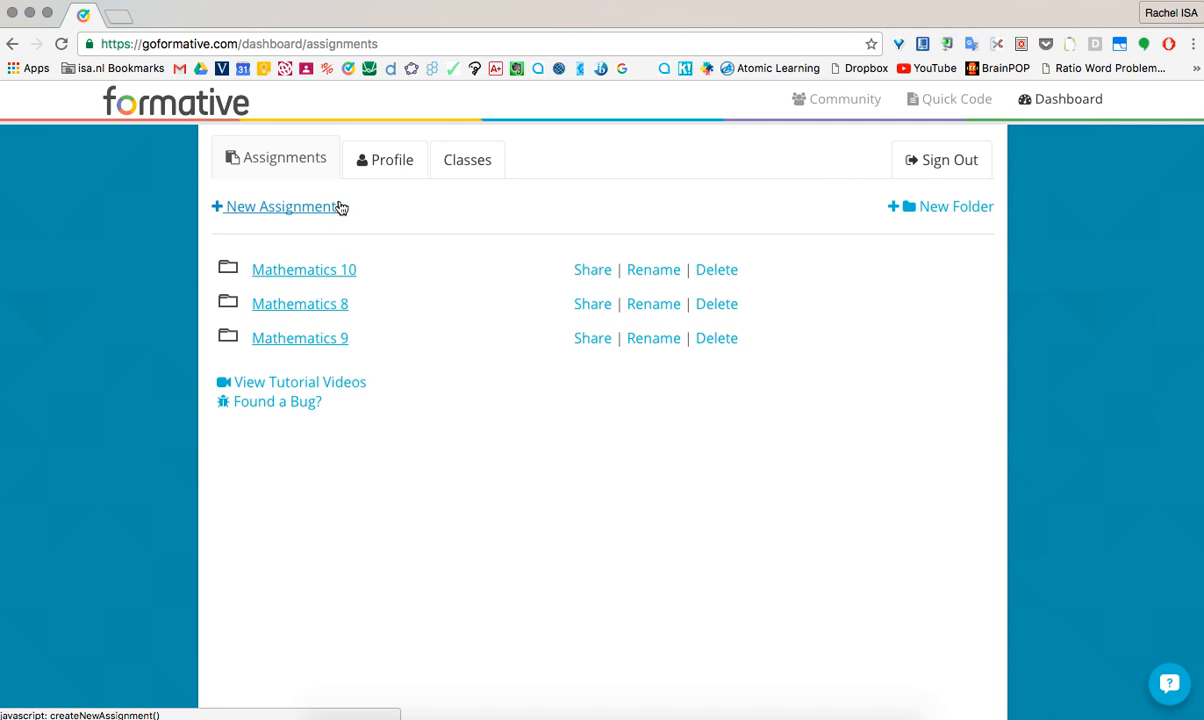
# Open the Classes list and expand Mathematics 8-1 to scroll through its student roster.
pyautogui.click(467, 160)
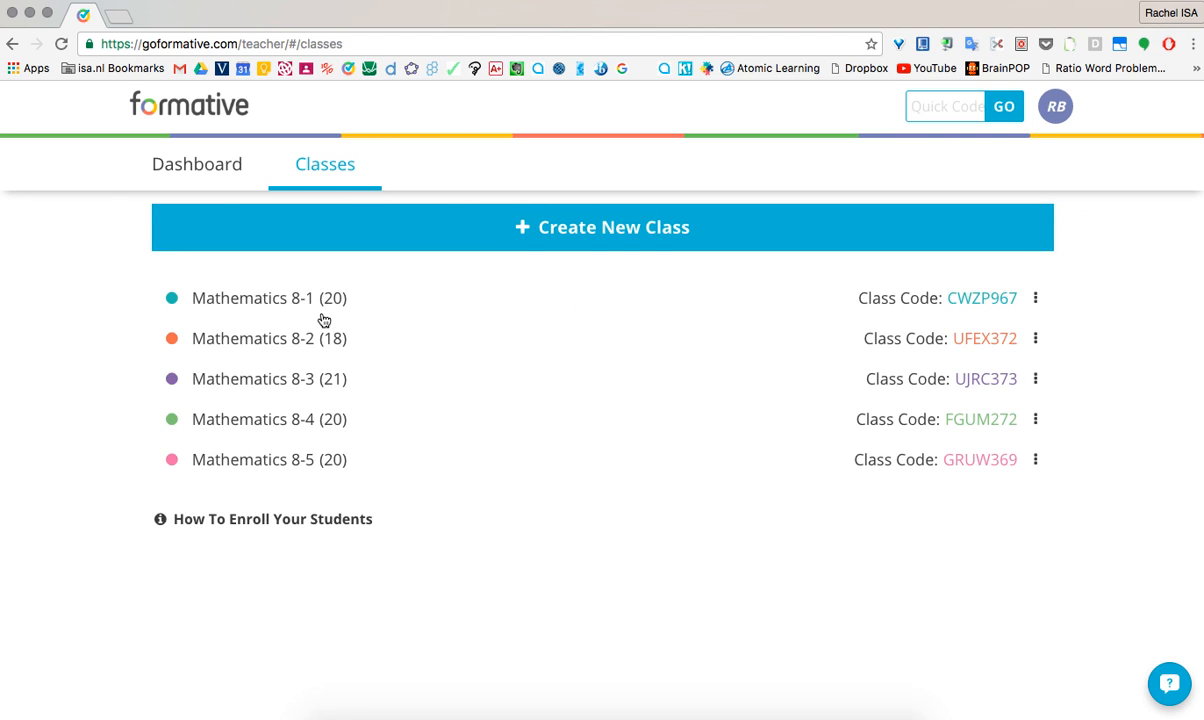
pyautogui.moveTo(978, 292)
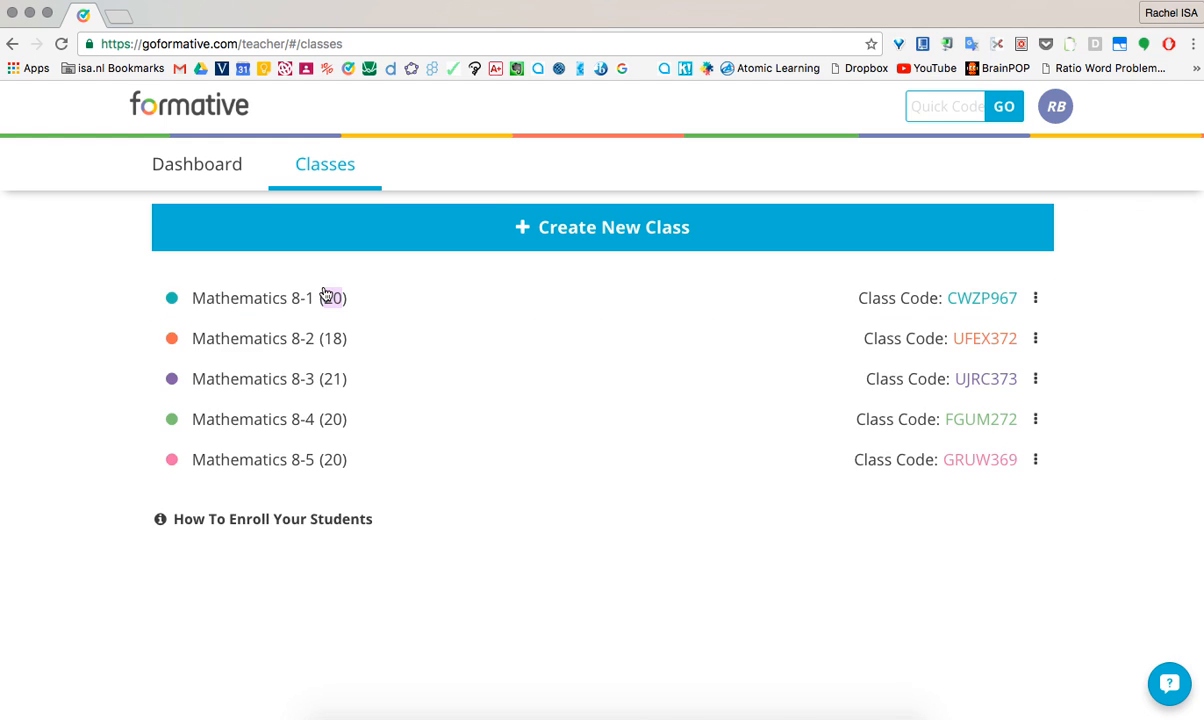
pyautogui.click(268, 297)
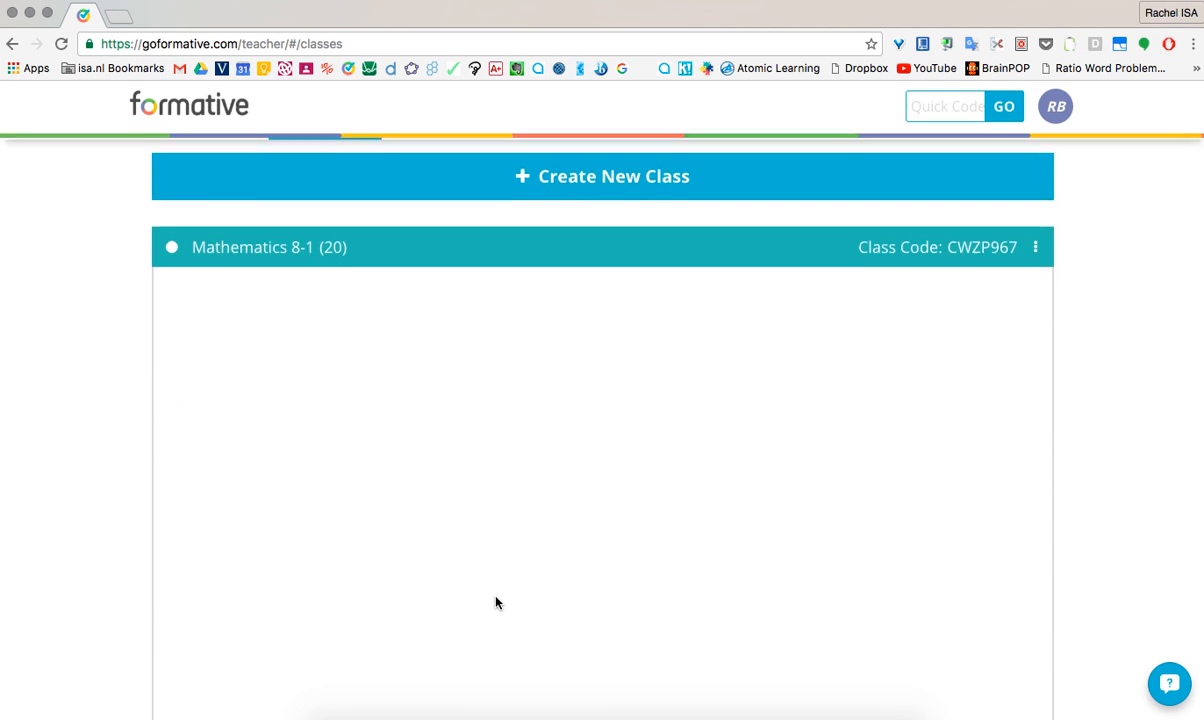
pyautogui.scroll(-3)
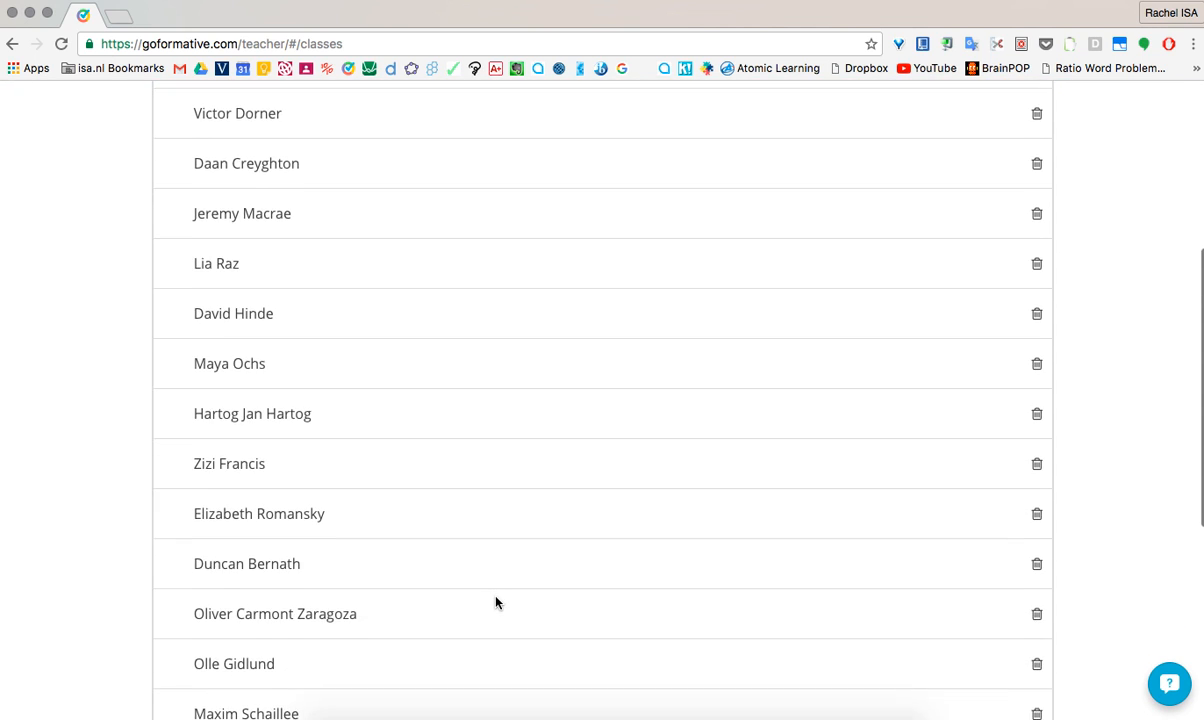
pyautogui.scroll(3)
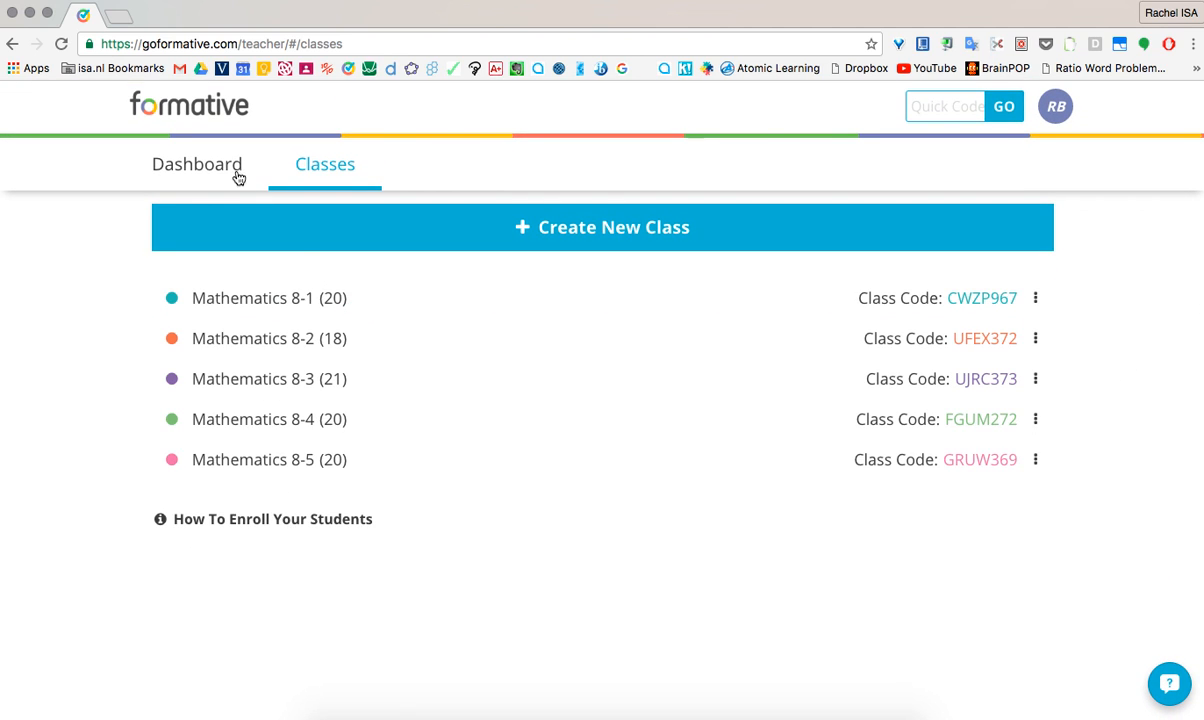
# From the dashboard, start a new assignment titled Test and show its question types.
pyautogui.click(197, 164)
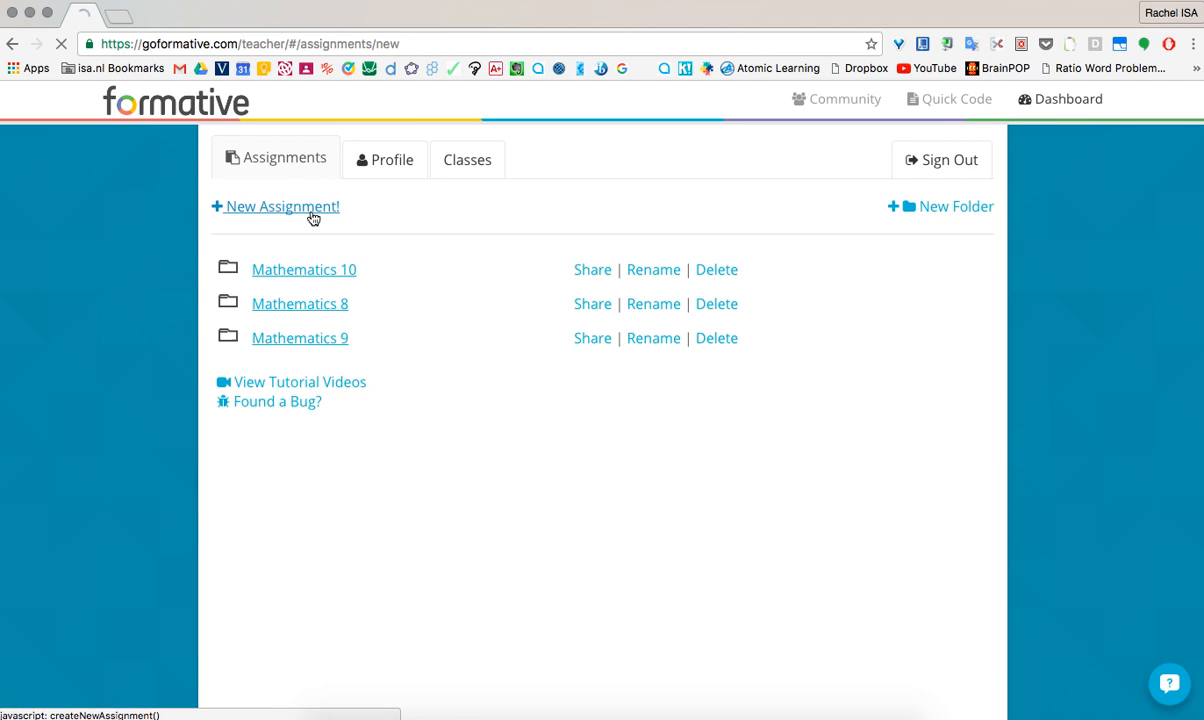
pyautogui.click(282, 206)
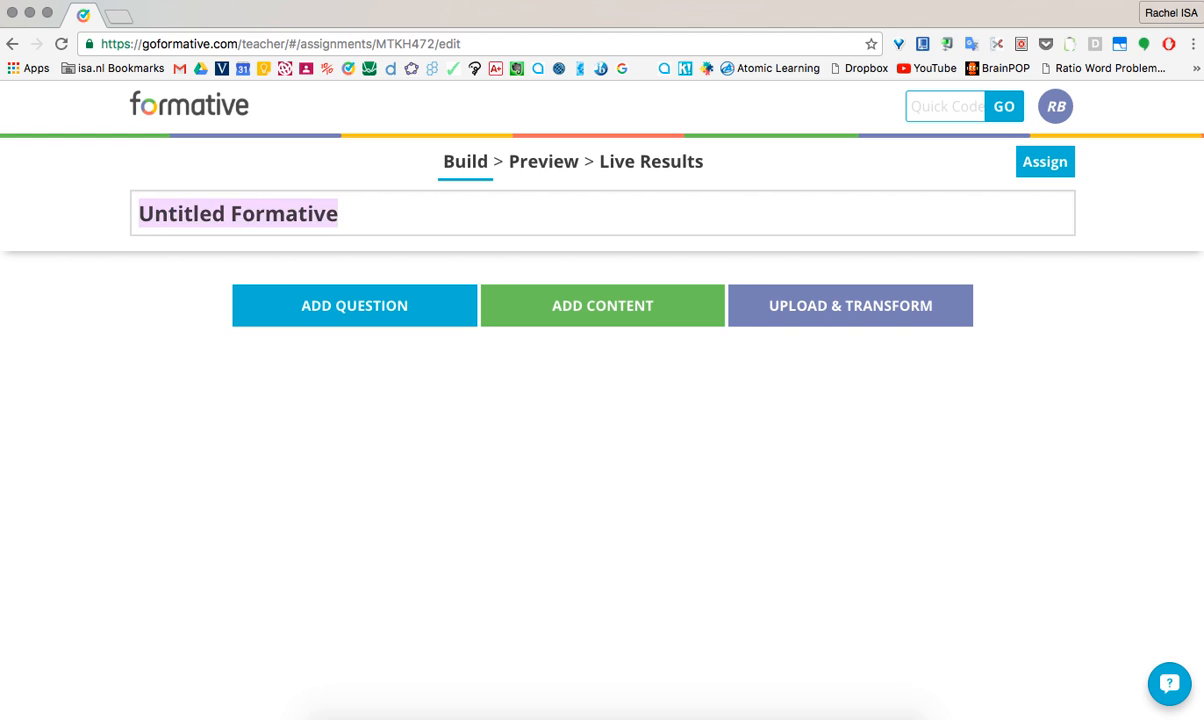
pyautogui.click(354, 305)
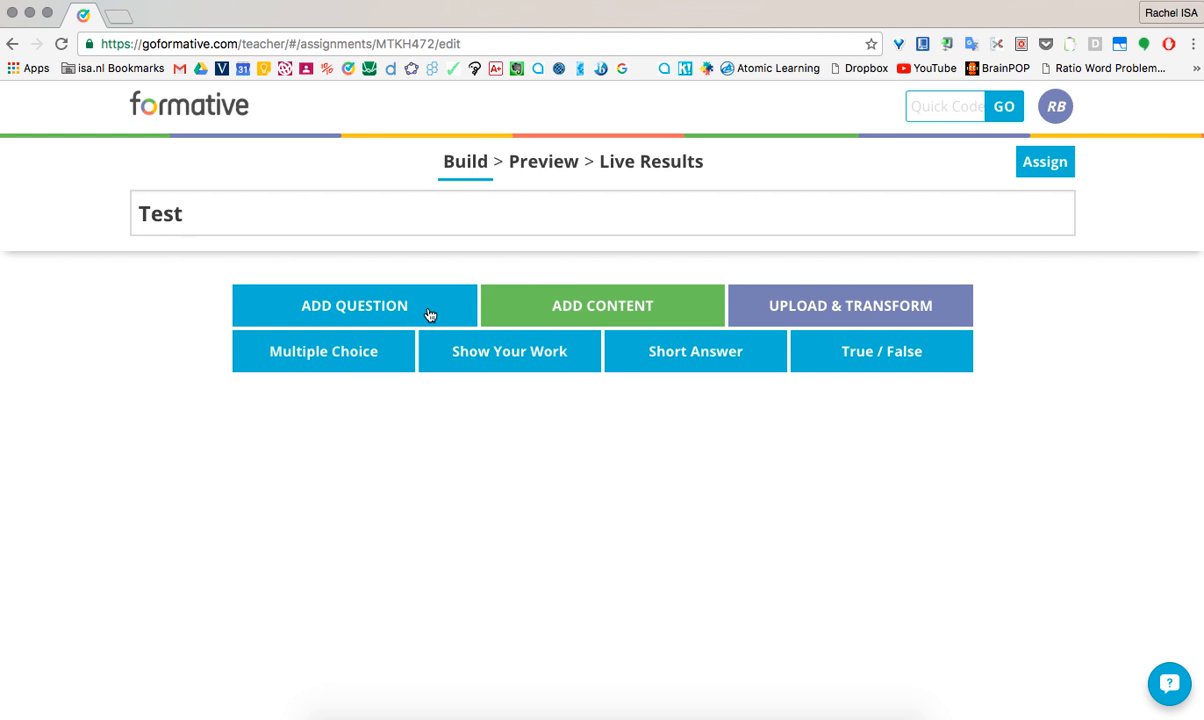
pyautogui.moveTo(509, 367)
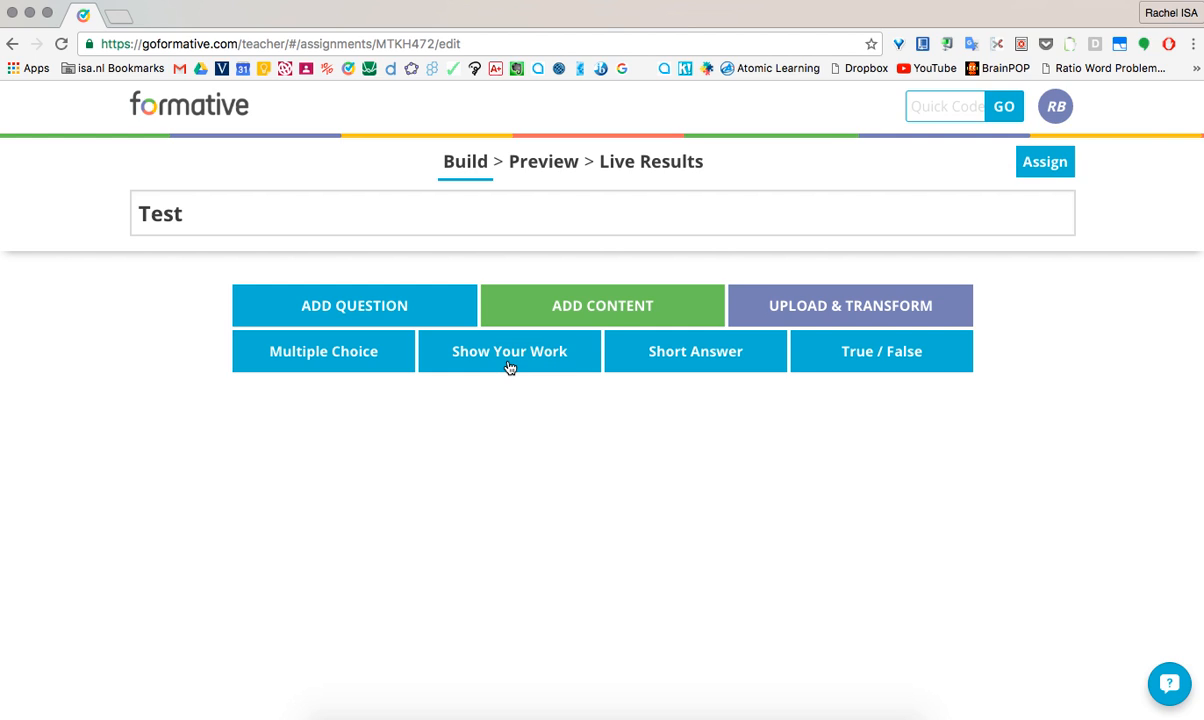
pyautogui.moveTo(674, 346)
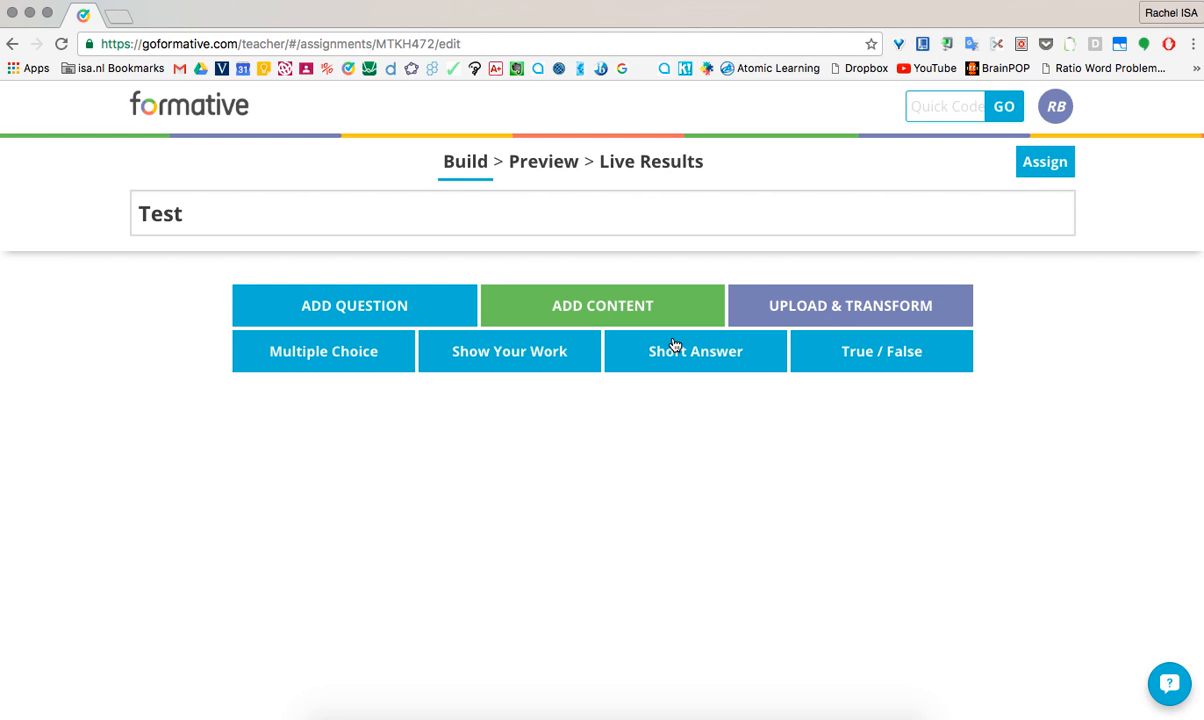
pyautogui.moveTo(837, 352)
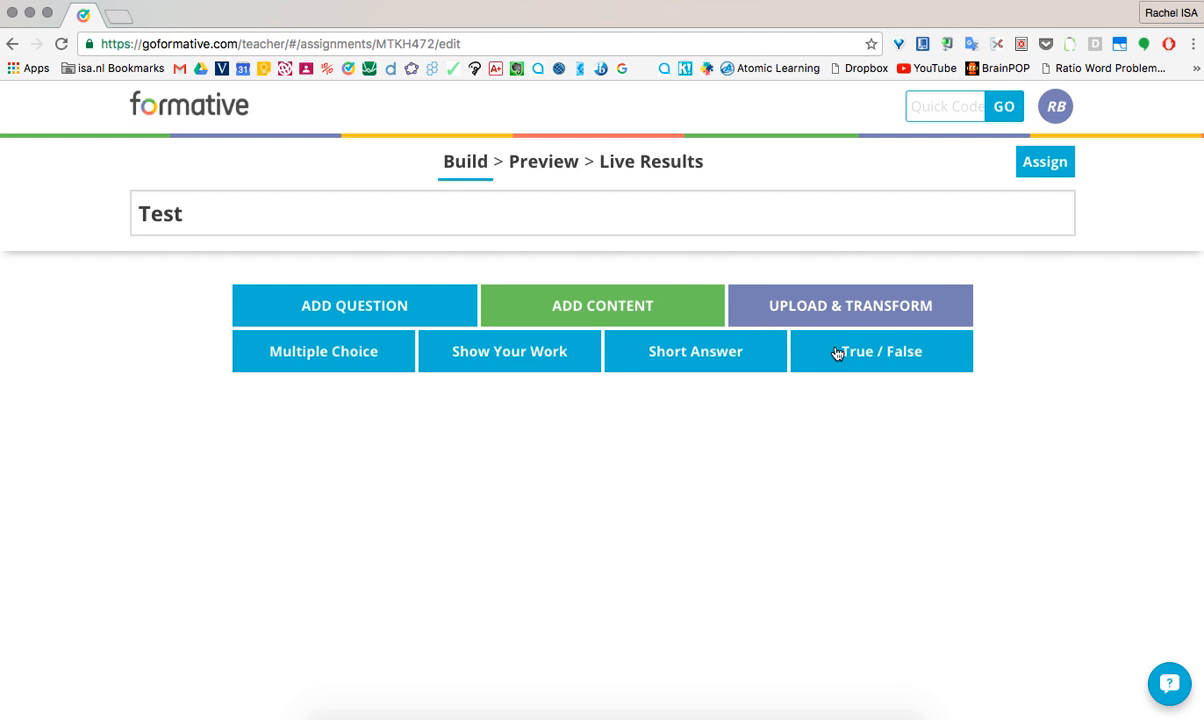
# Add an Image content block holding the panda screenshot from the Capture folder.
pyautogui.click(602, 305)
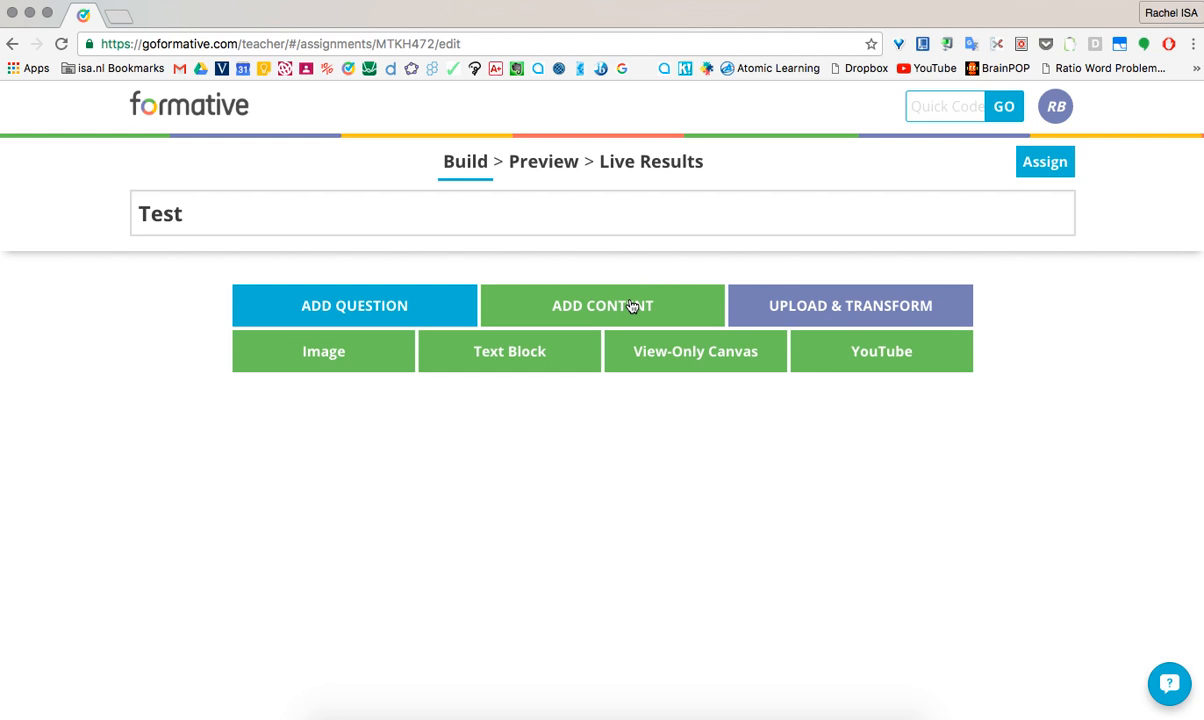
pyautogui.moveTo(343, 362)
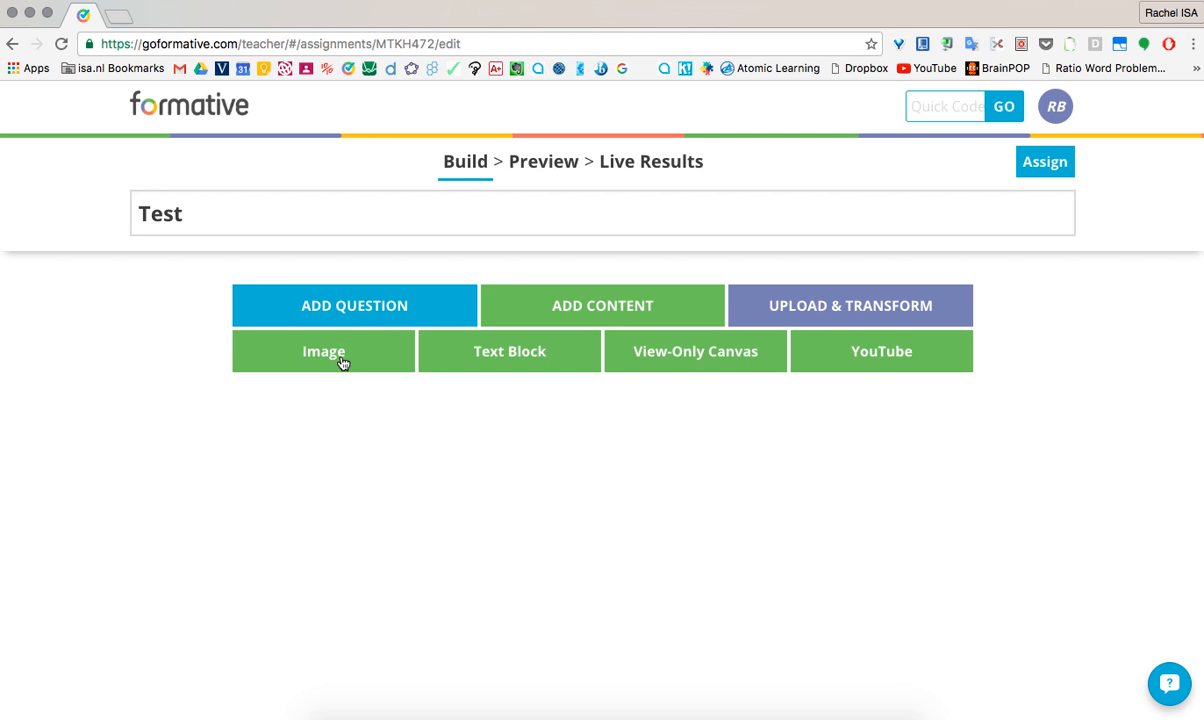
pyautogui.click(323, 351)
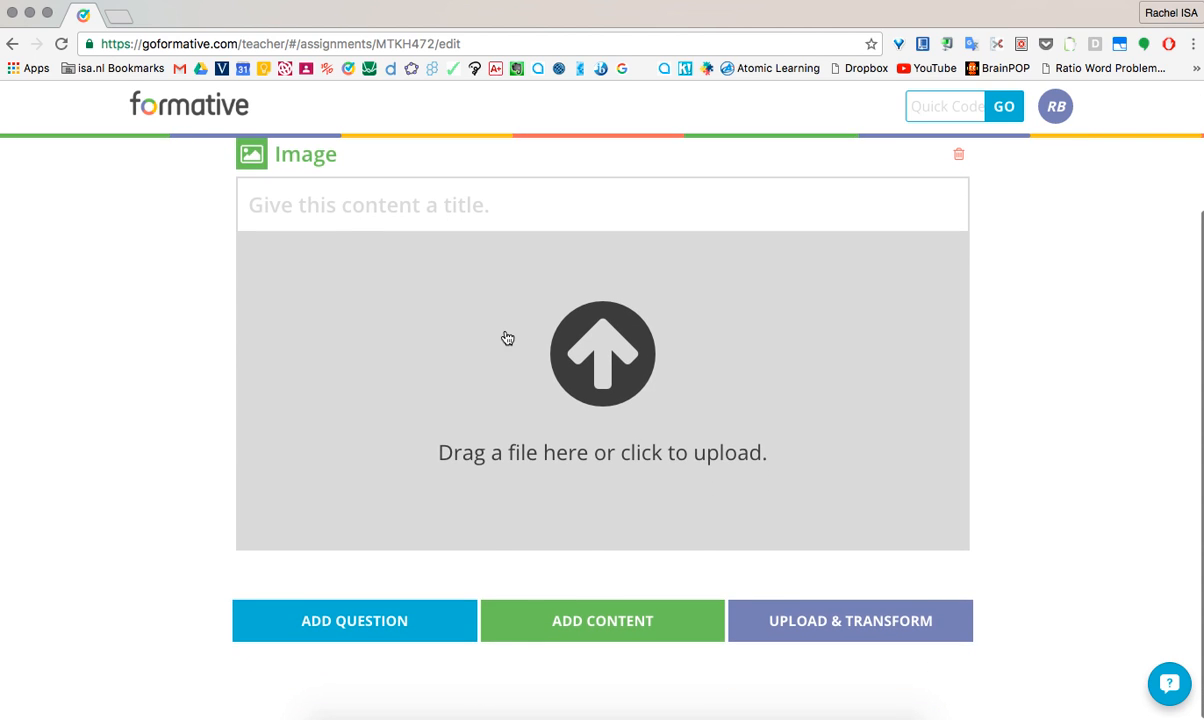
pyautogui.click(602, 353)
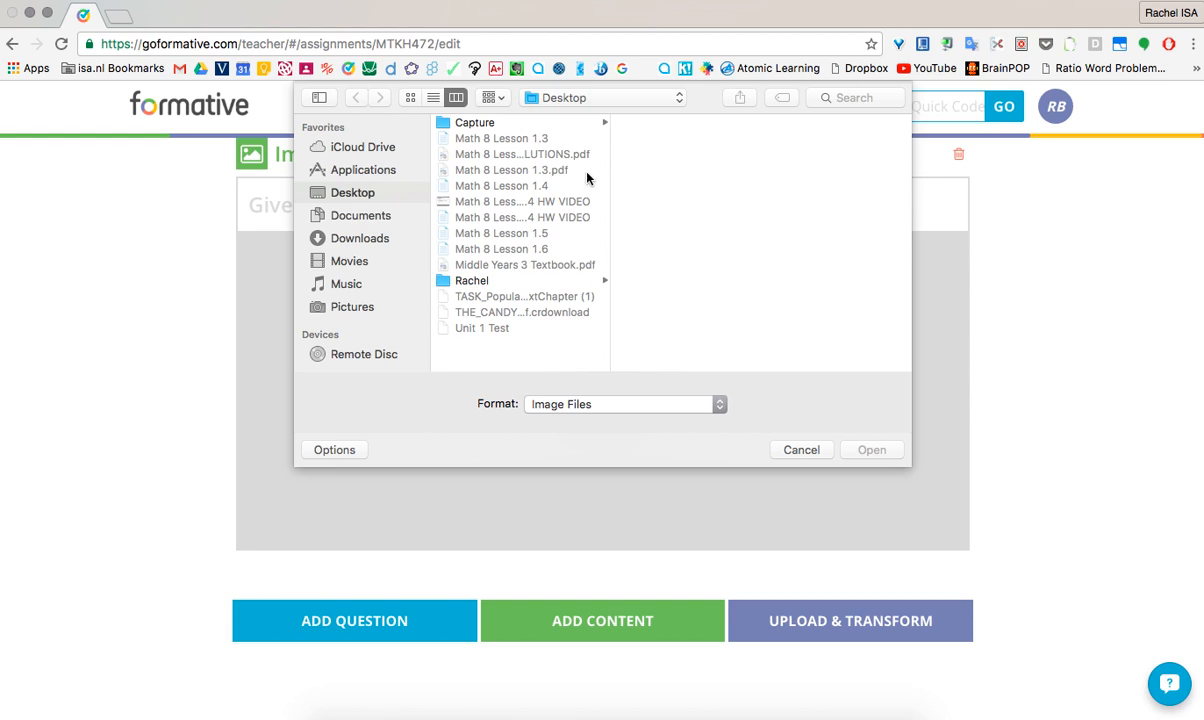
pyautogui.click(475, 122)
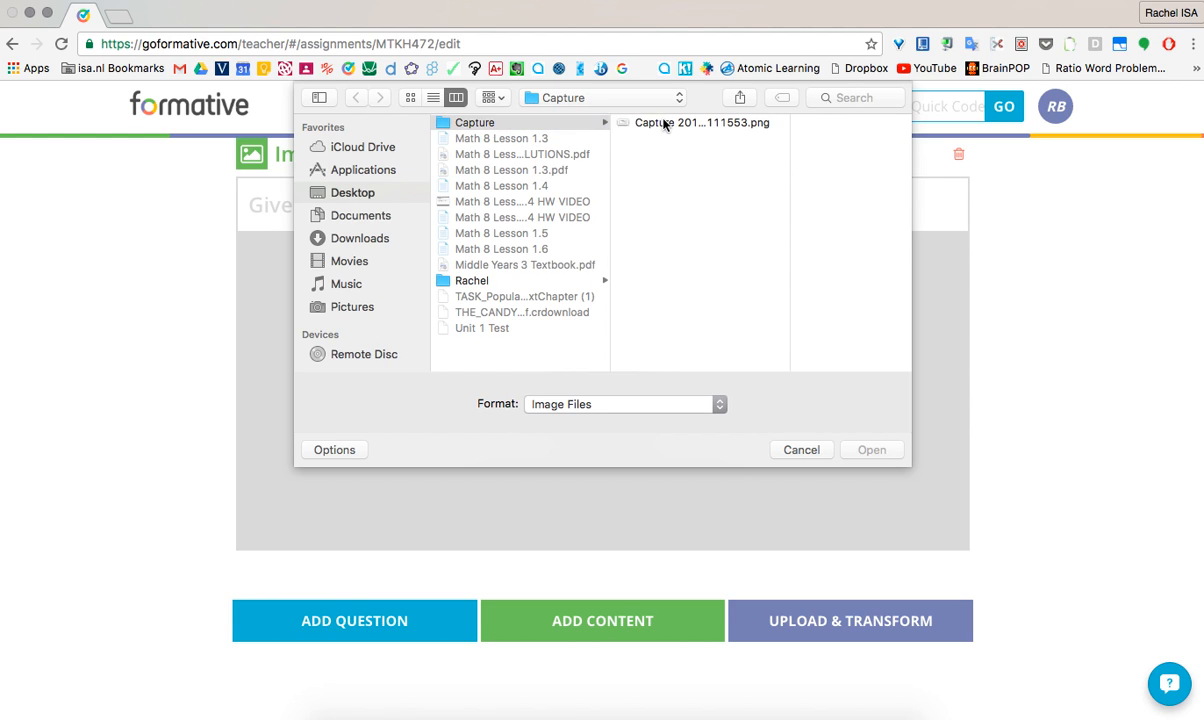
pyautogui.click(870, 449)
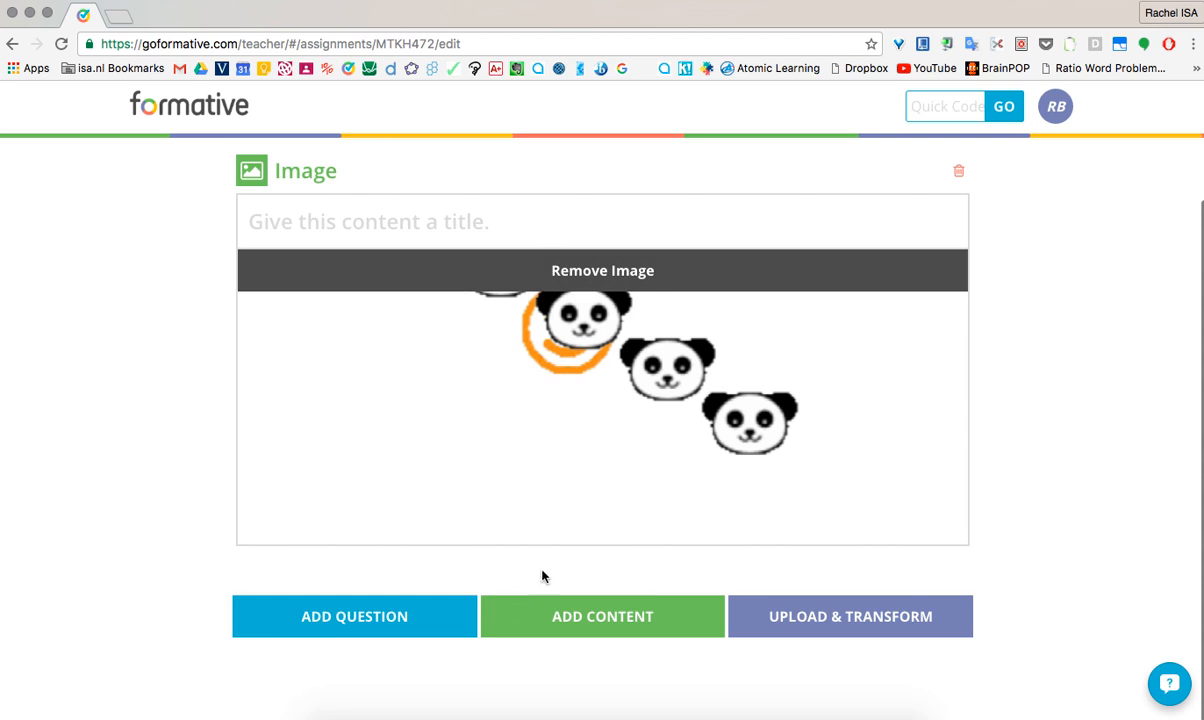
# Upload Capture 2016-09-02 111553.png as a document page below the image block.
pyautogui.scroll(-3)
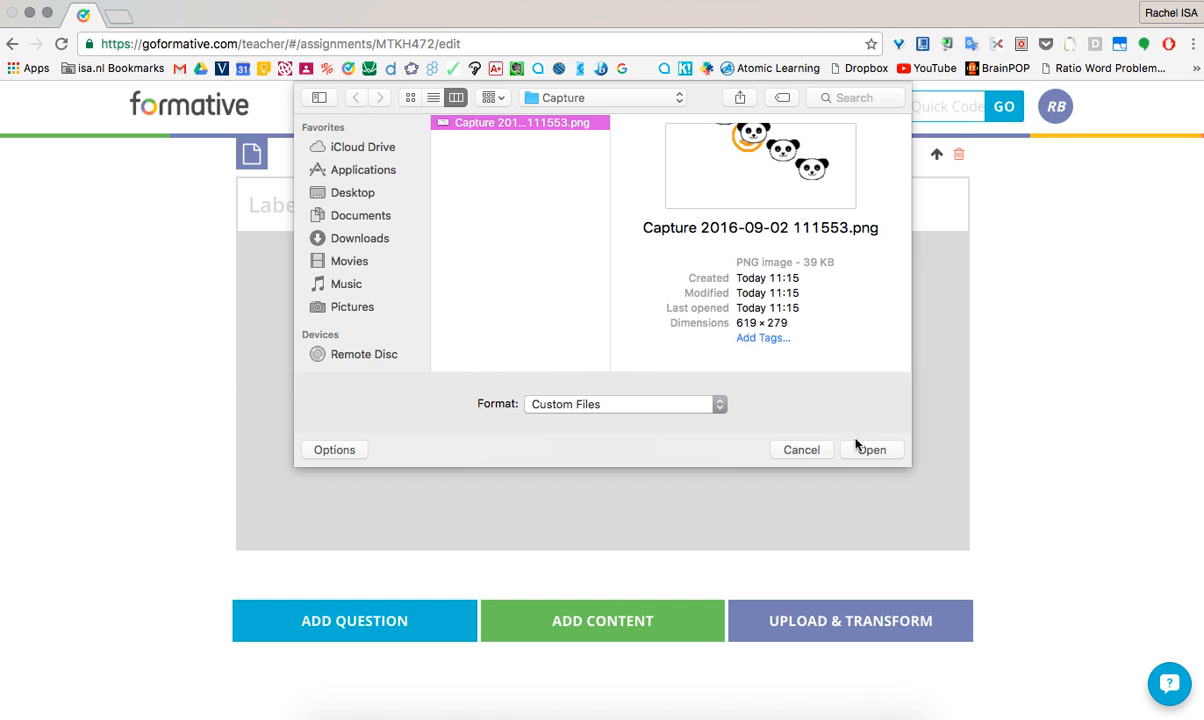
pyautogui.click(871, 449)
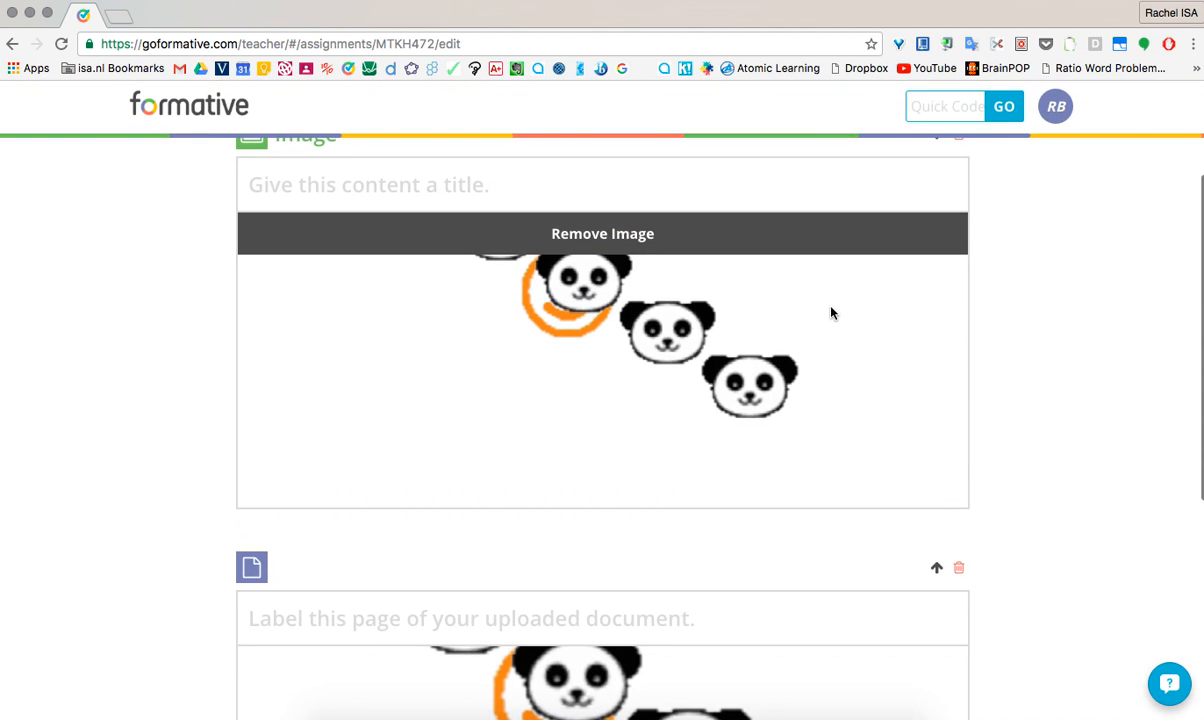
# Pin multiple-choice question 'What type of animal is this?' on the page, keyed to option A.
pyautogui.scroll(-3)
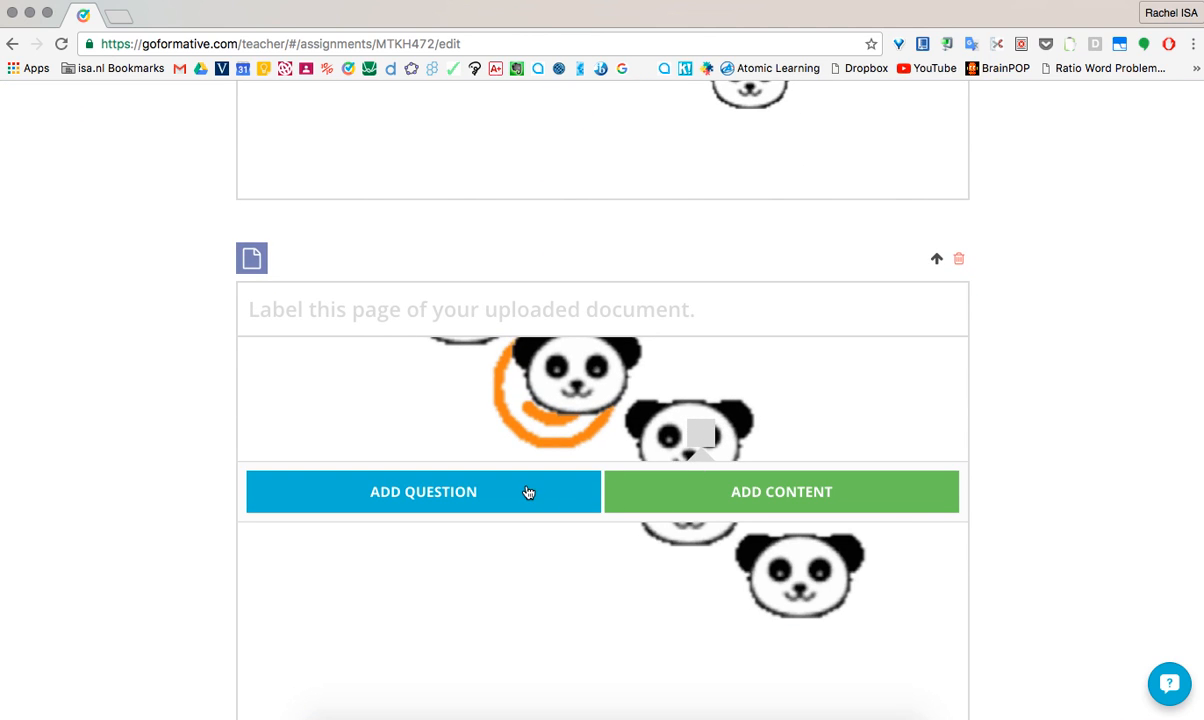
pyautogui.click(423, 491)
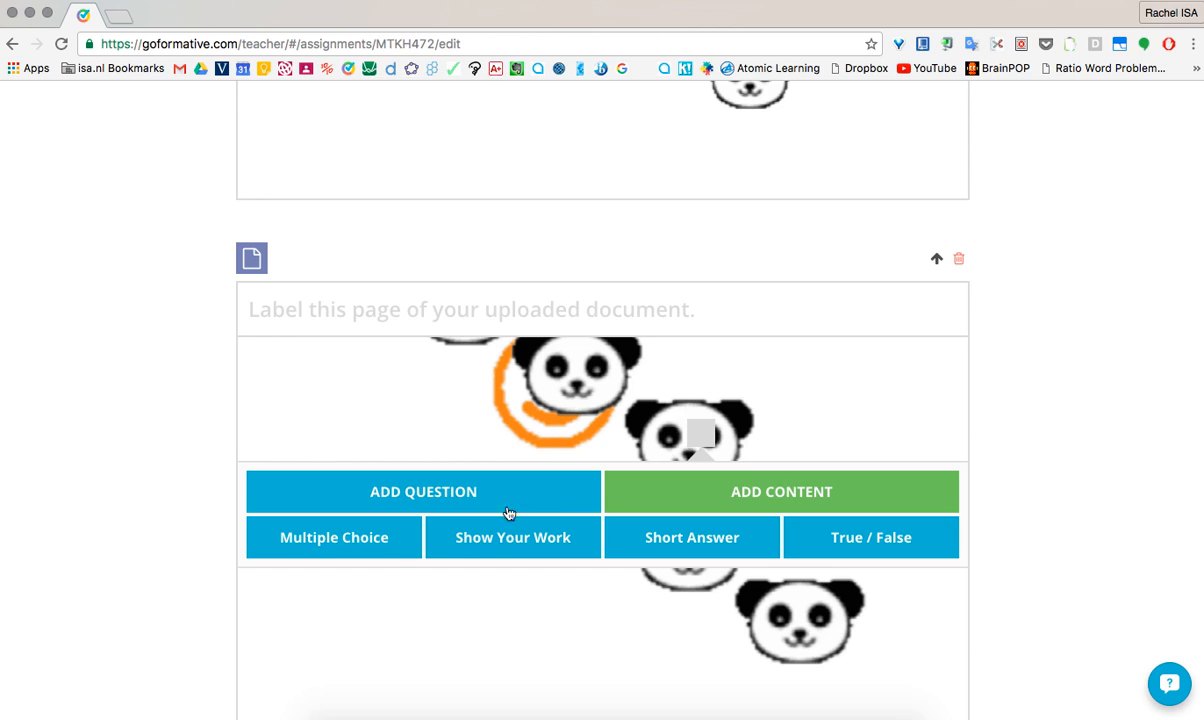
pyautogui.click(333, 537)
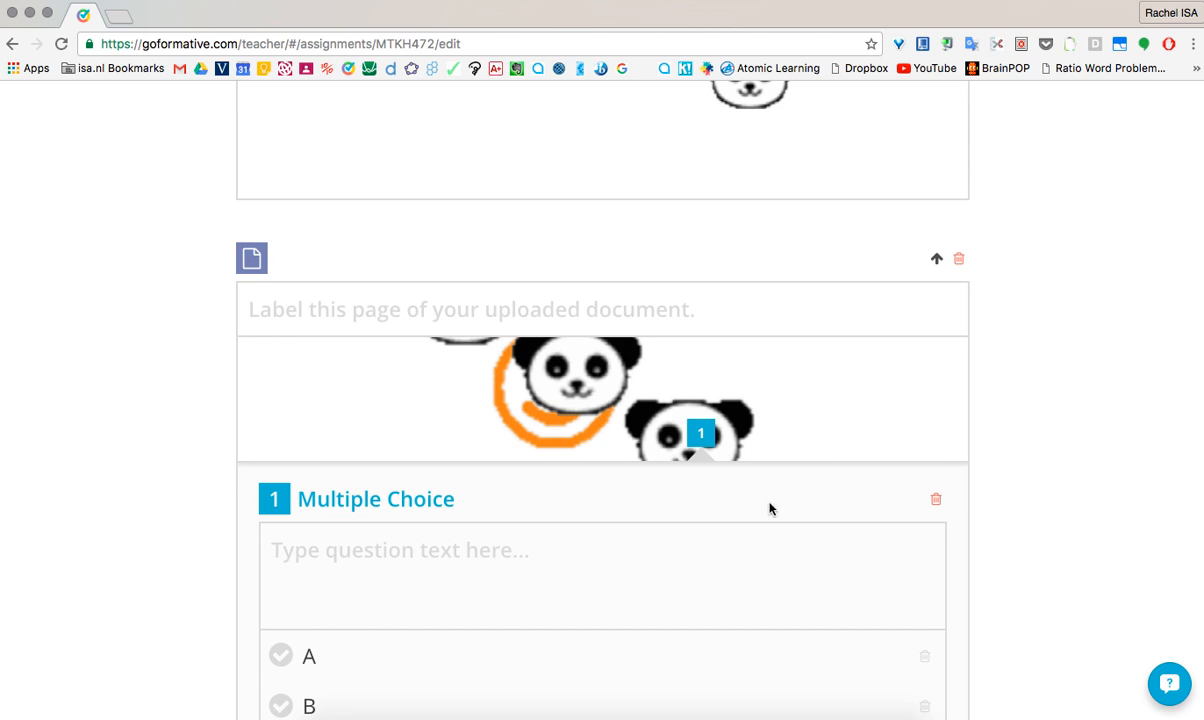
pyautogui.write('What type of')
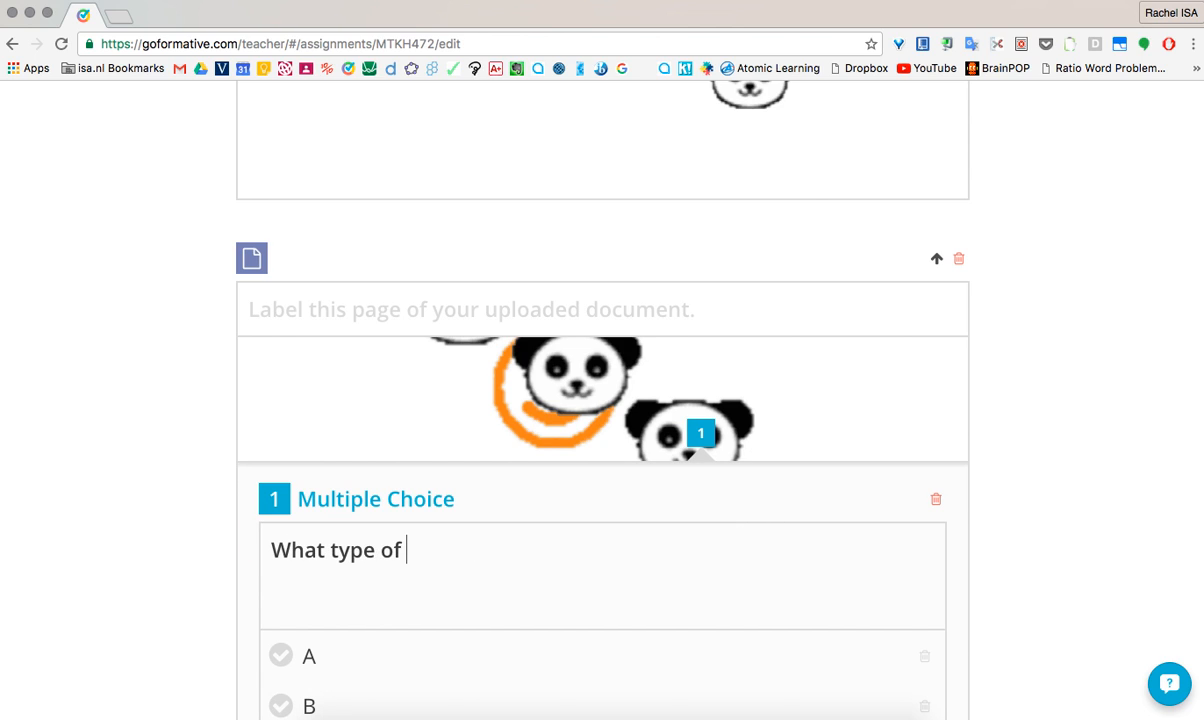
pyautogui.write('animal is this?')
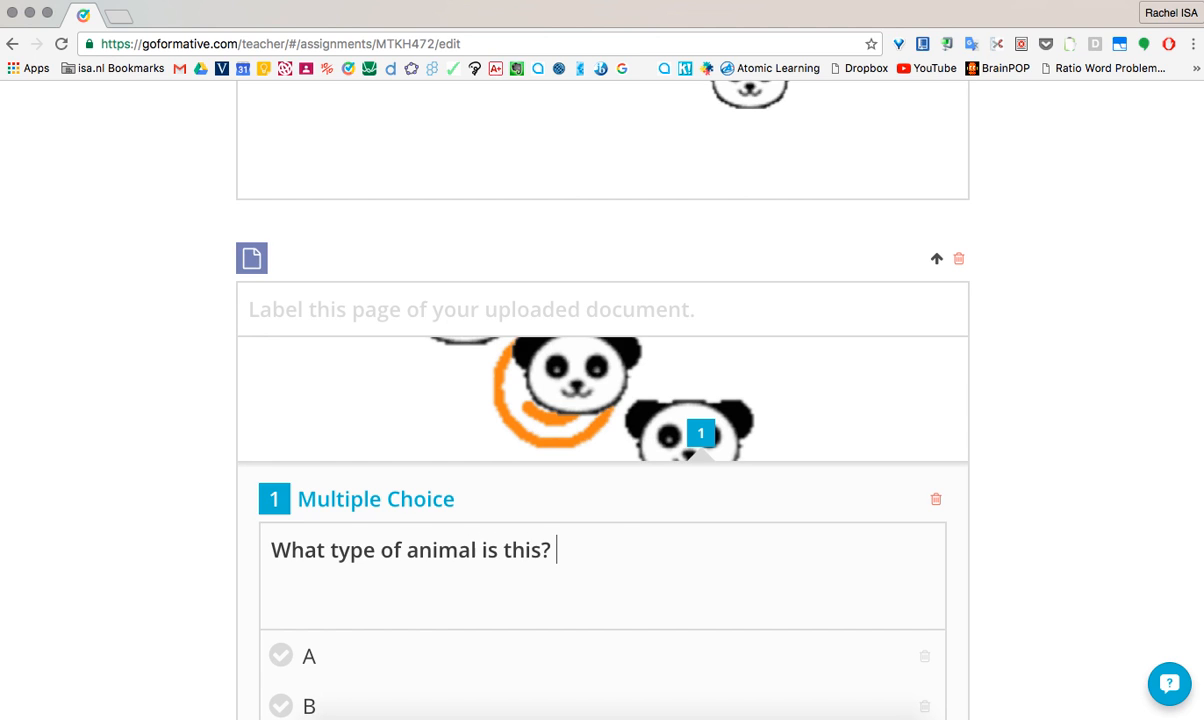
pyautogui.scroll(-3)
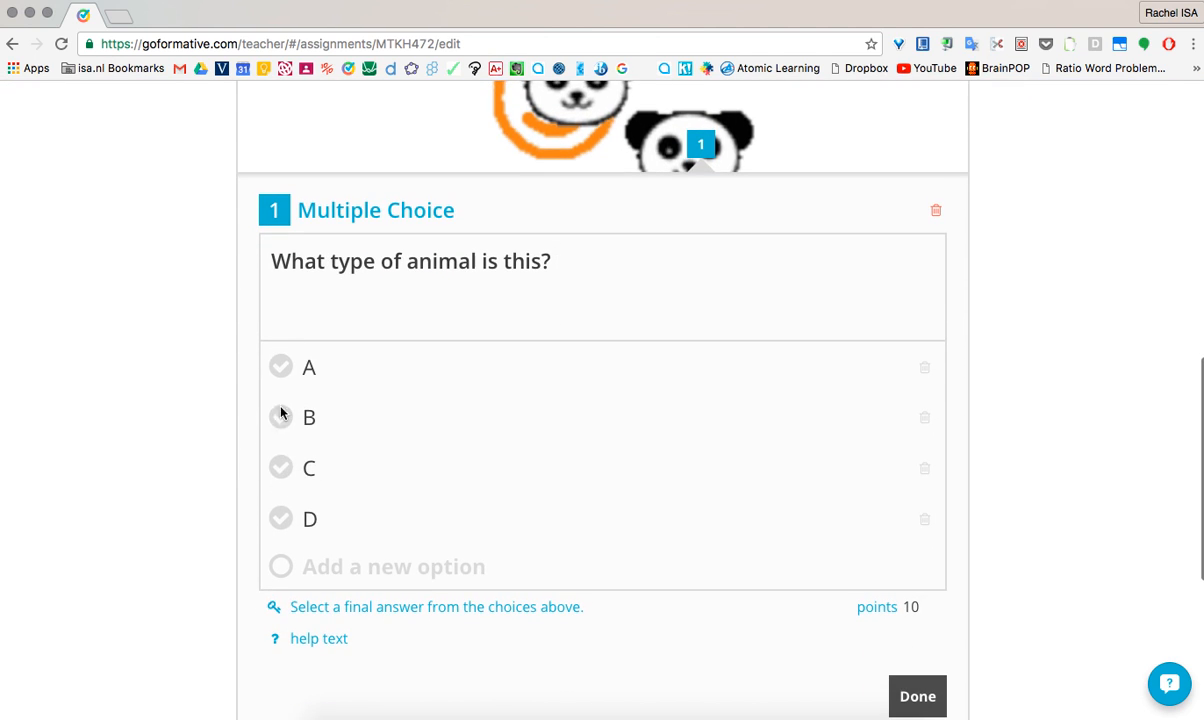
pyautogui.click(280, 366)
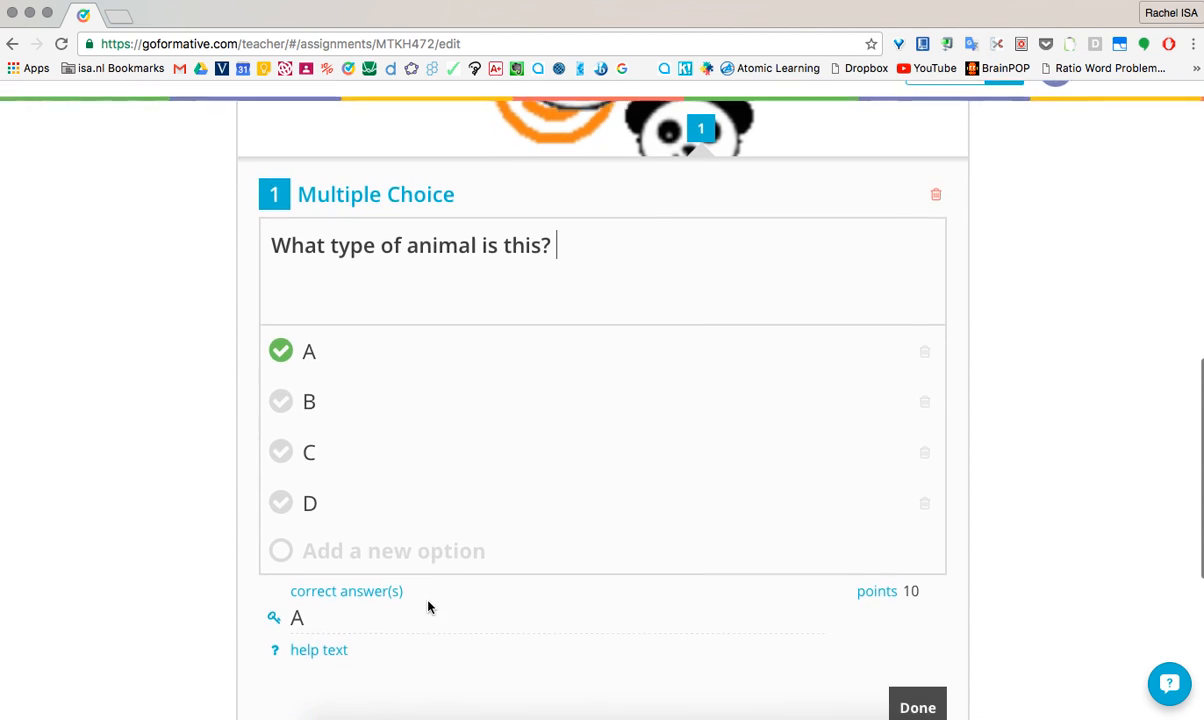
pyautogui.scroll(-3)
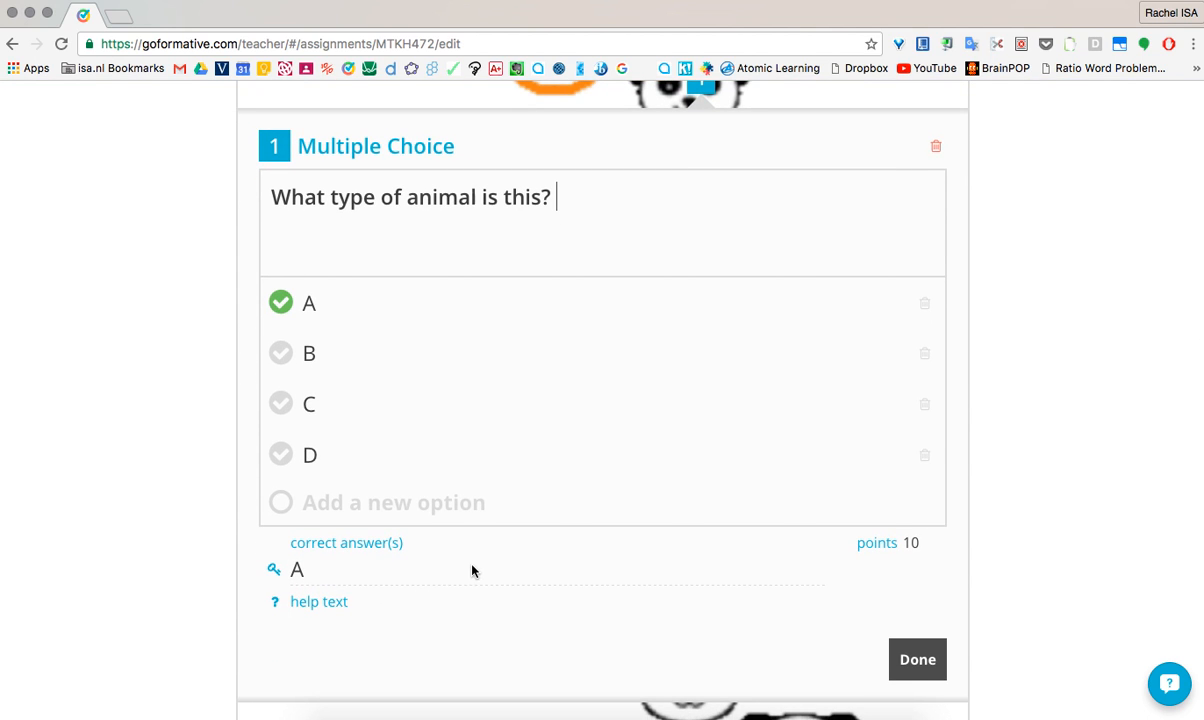
pyautogui.click(916, 659)
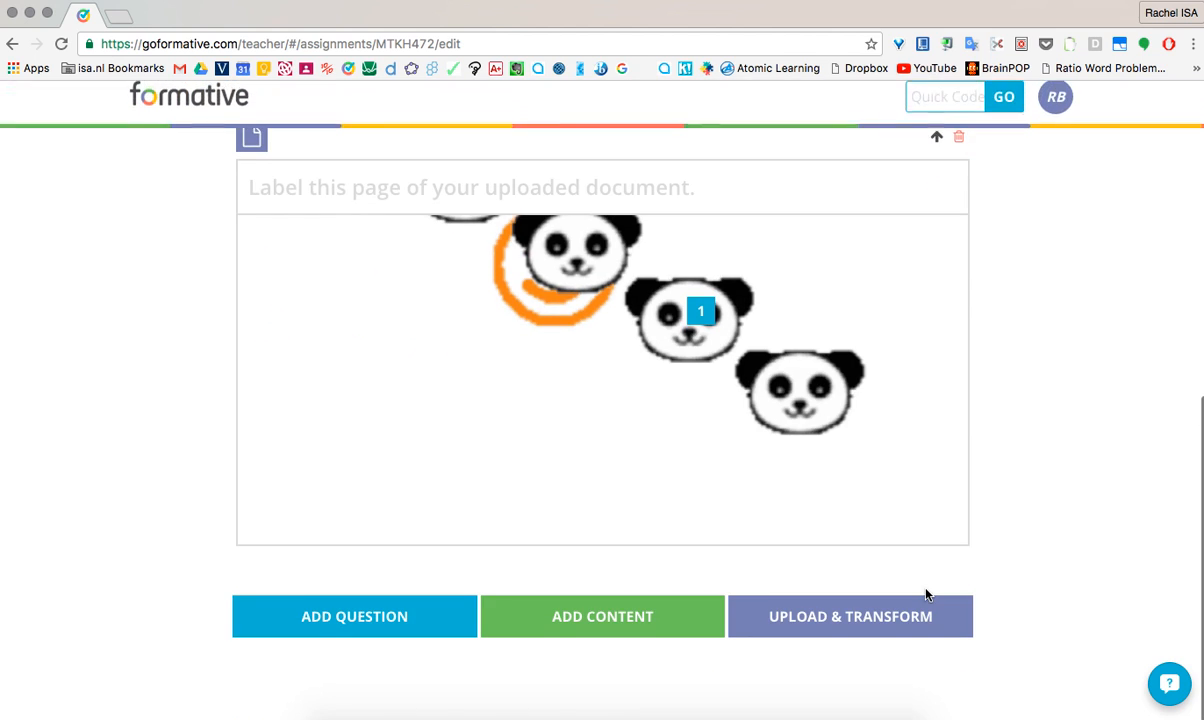
# Return to the dashboard's Assignments list and open the Mathematics 8 folder.
pyautogui.scroll(-3)
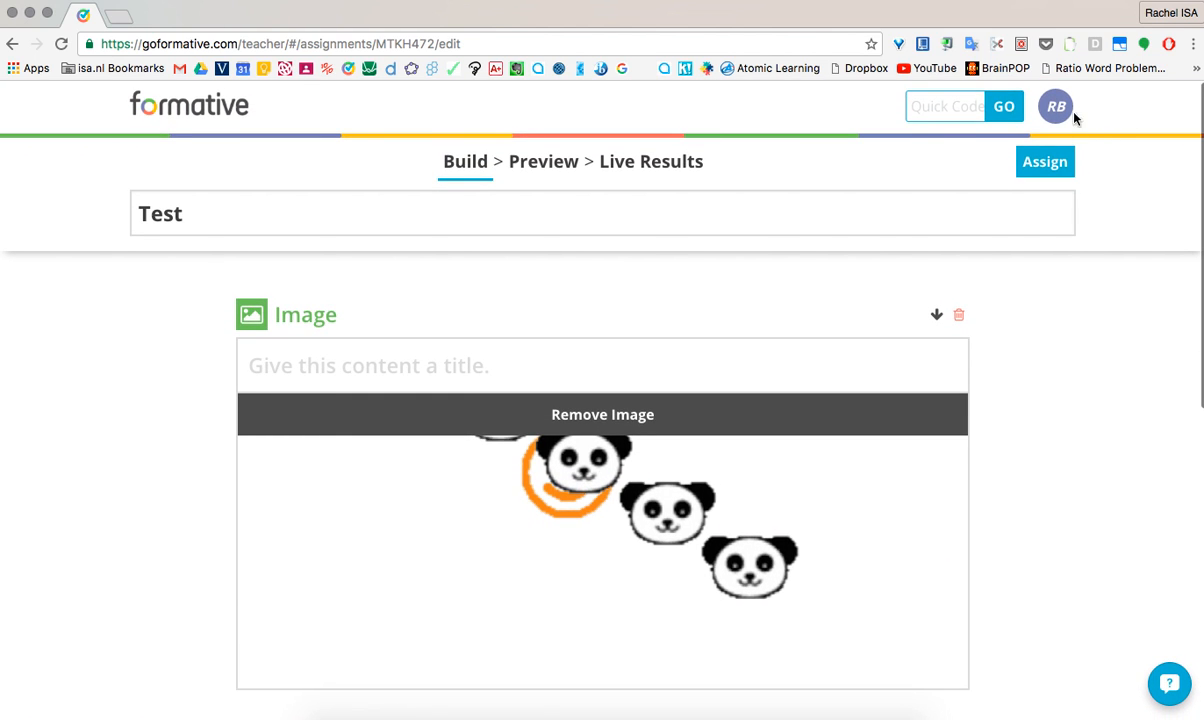
pyautogui.click(1055, 106)
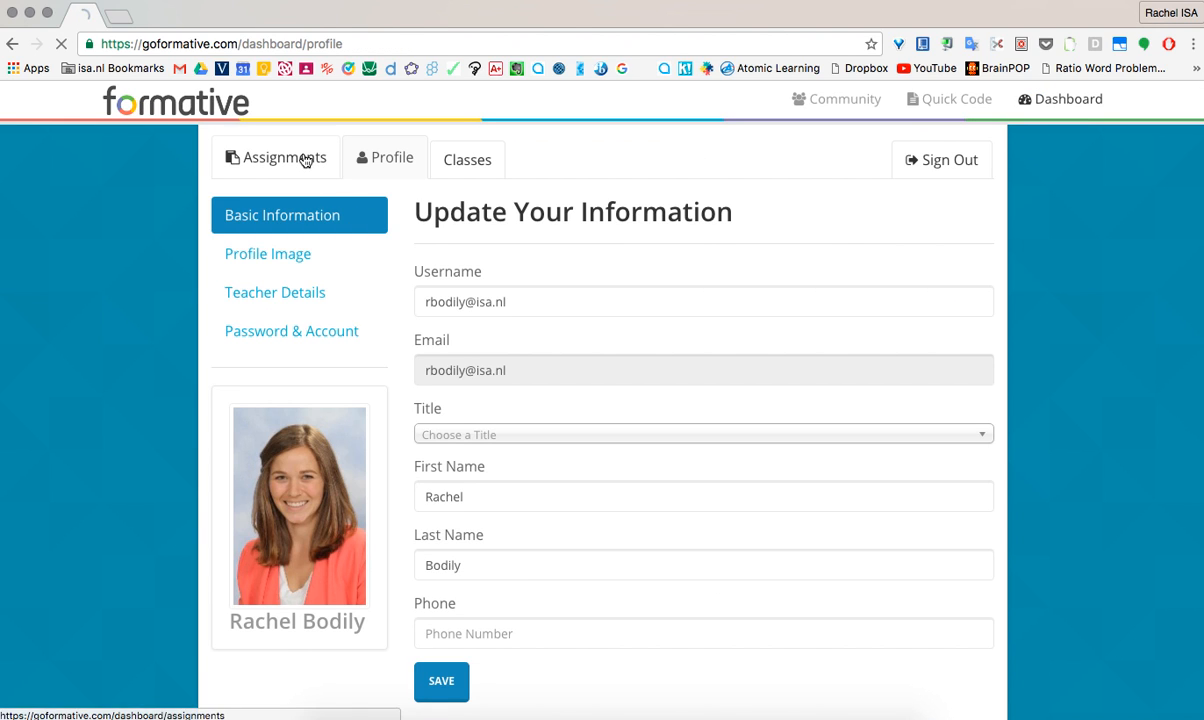
pyautogui.click(284, 157)
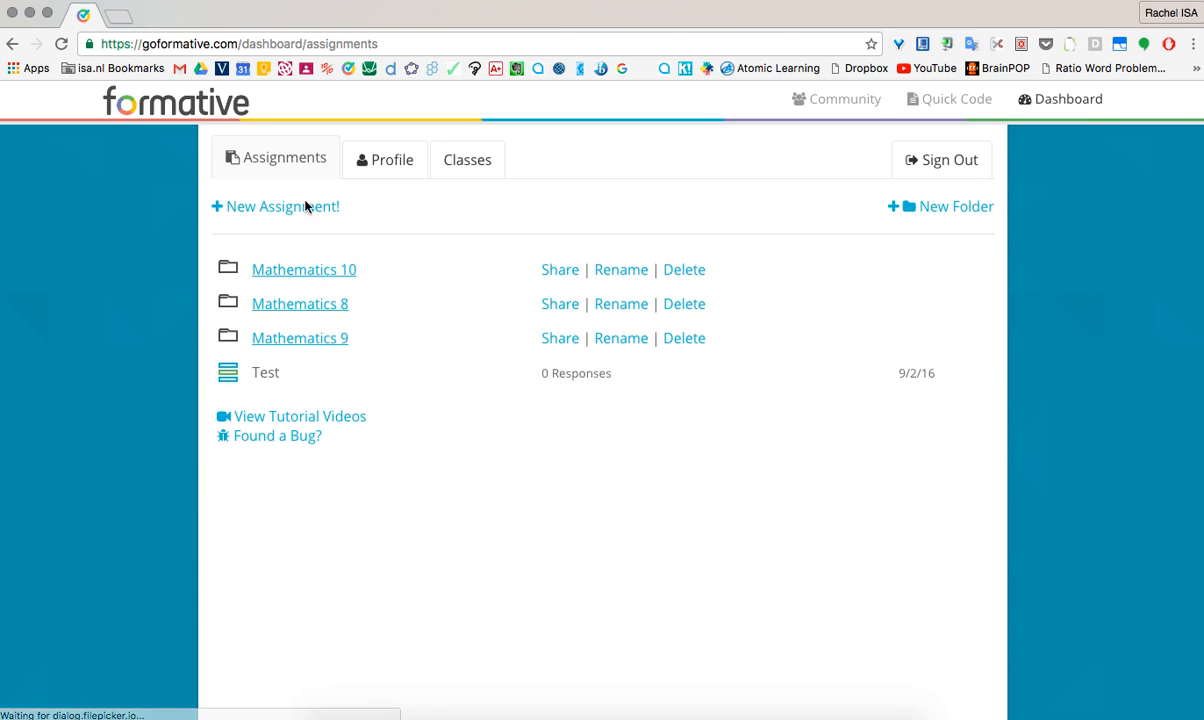
pyautogui.click(300, 303)
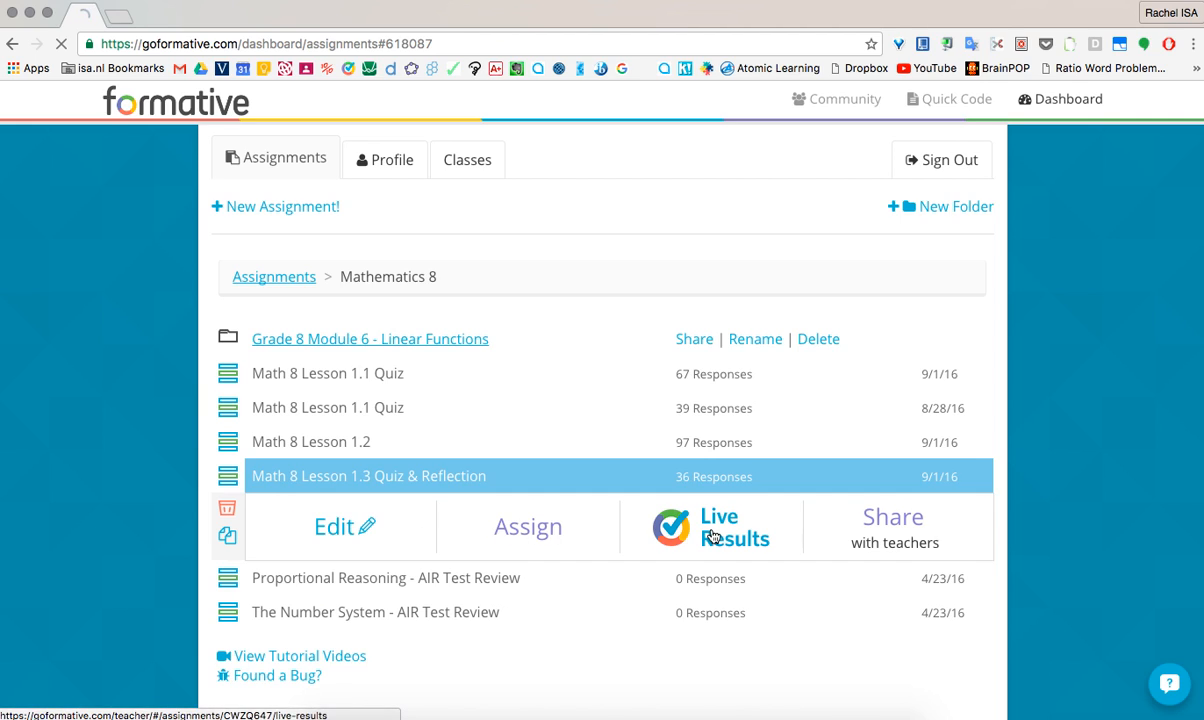
# Open the Lesson 1.3 quiz's Live Results, browse question 1 responses and score one with full marks.
pyautogui.click(735, 527)
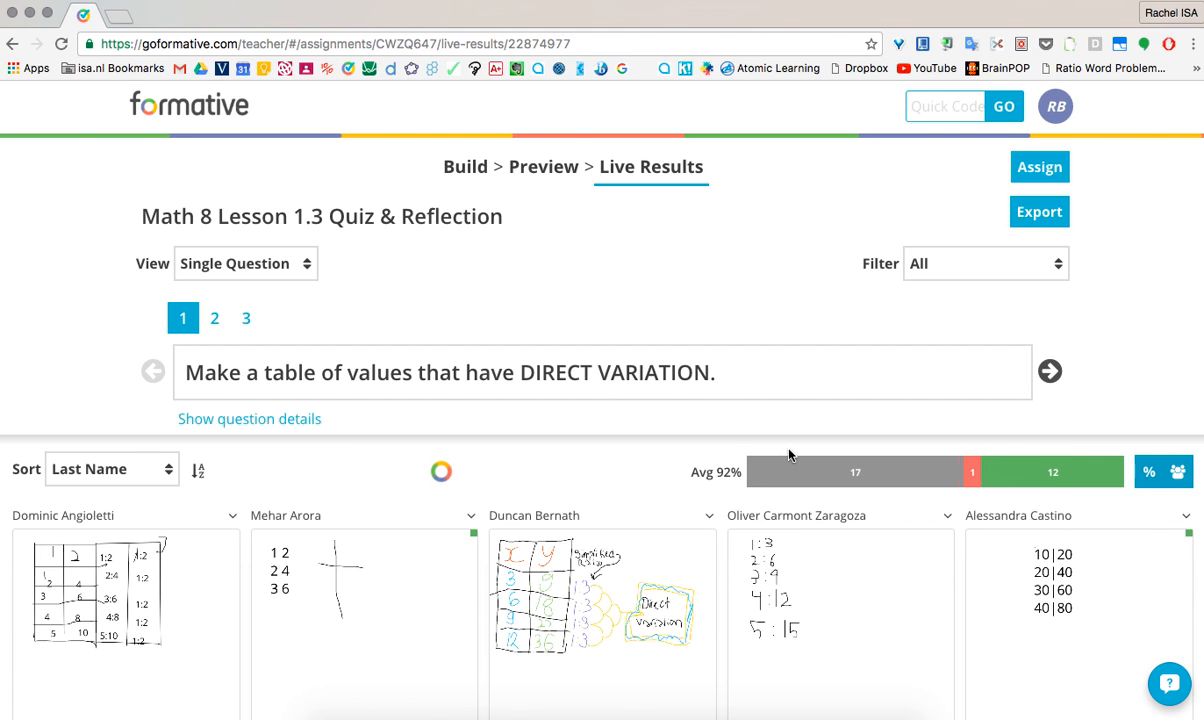
pyautogui.scroll(-3)
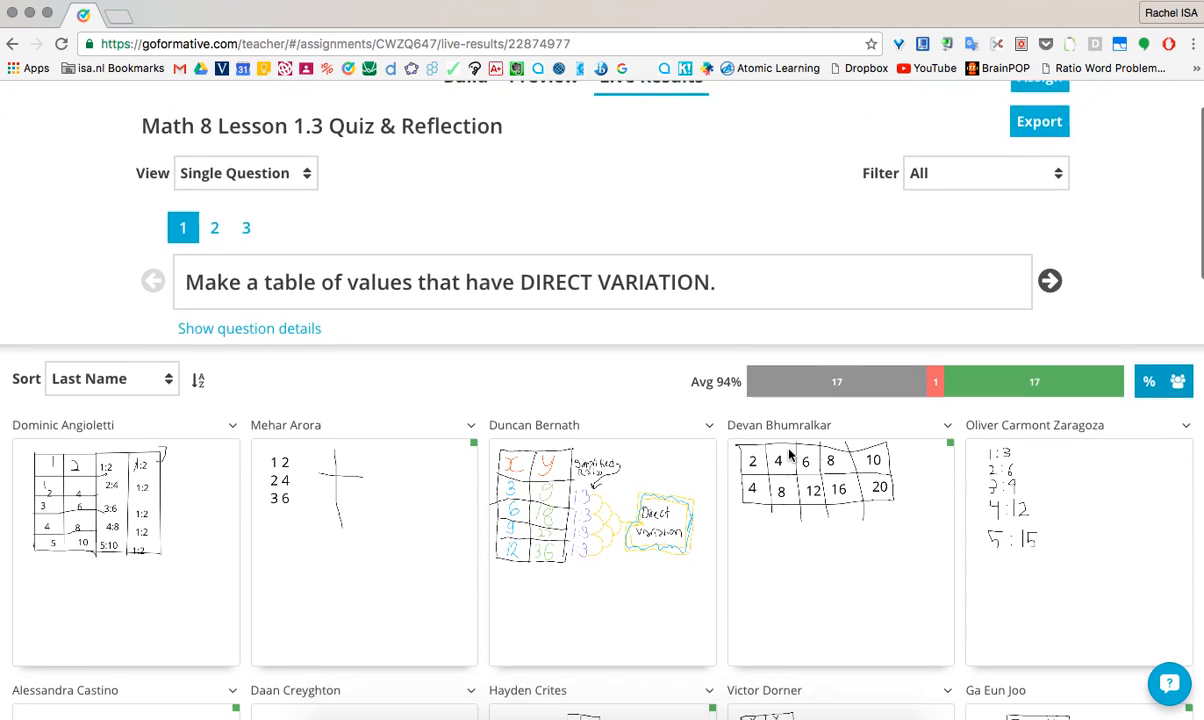
pyautogui.scroll(-3)
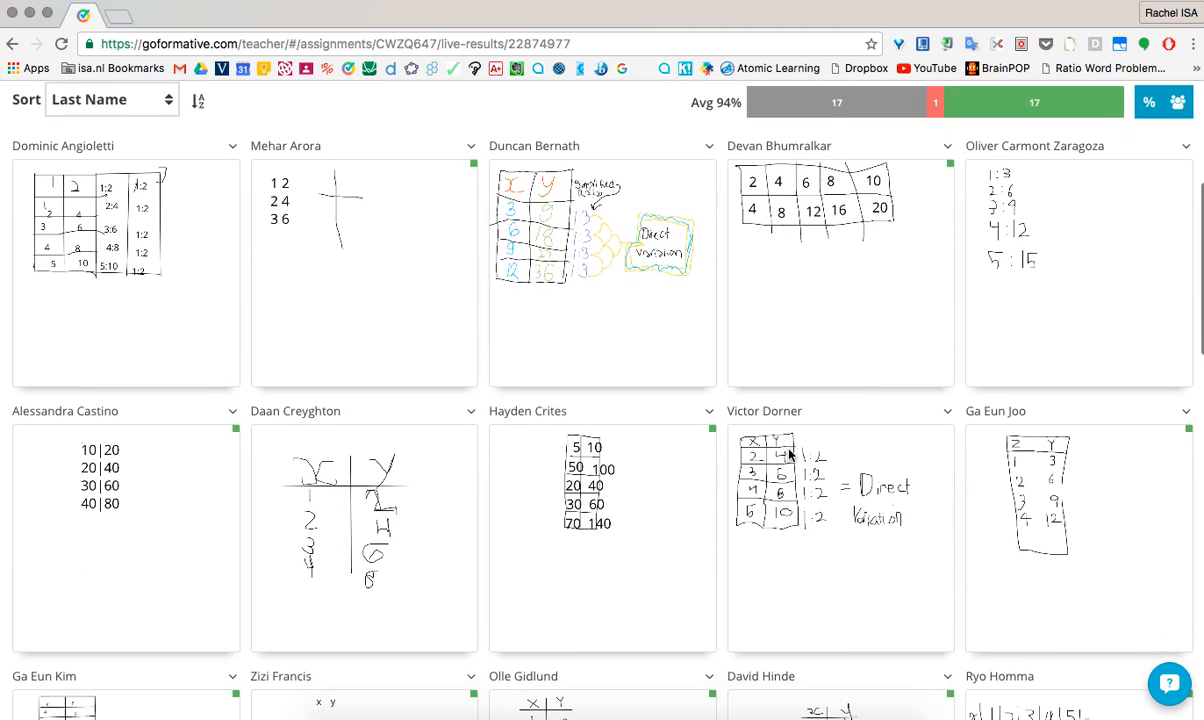
pyautogui.scroll(-3)
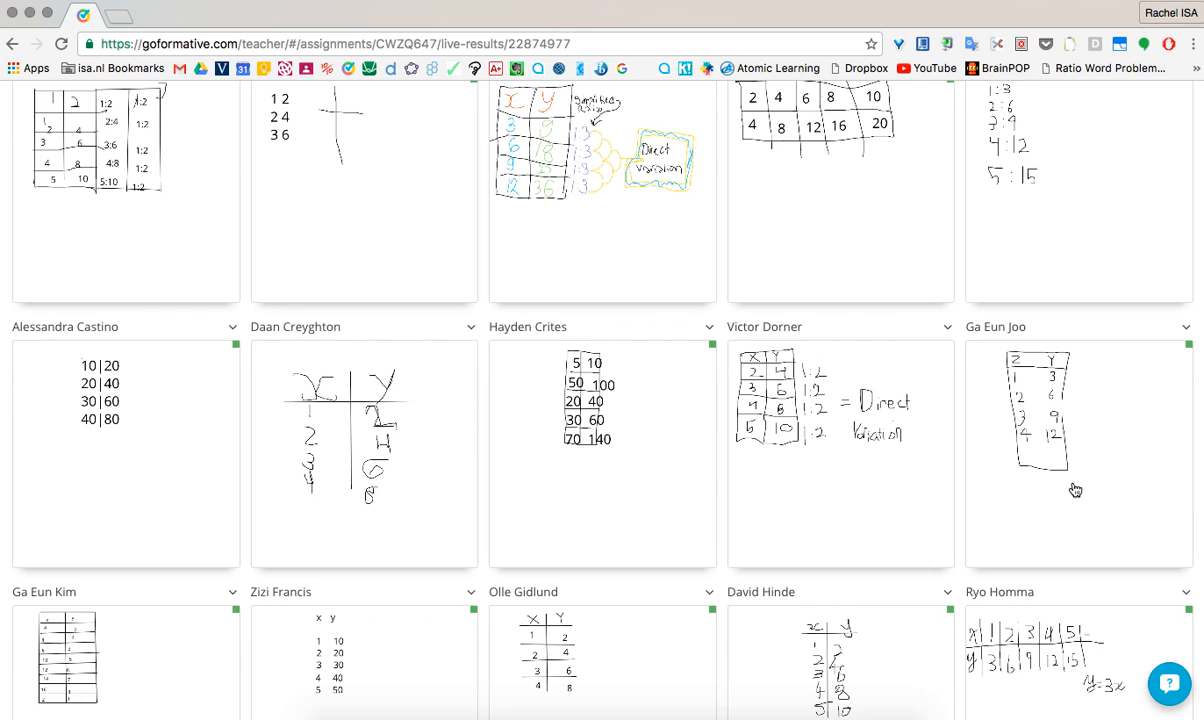
pyautogui.scroll(-3)
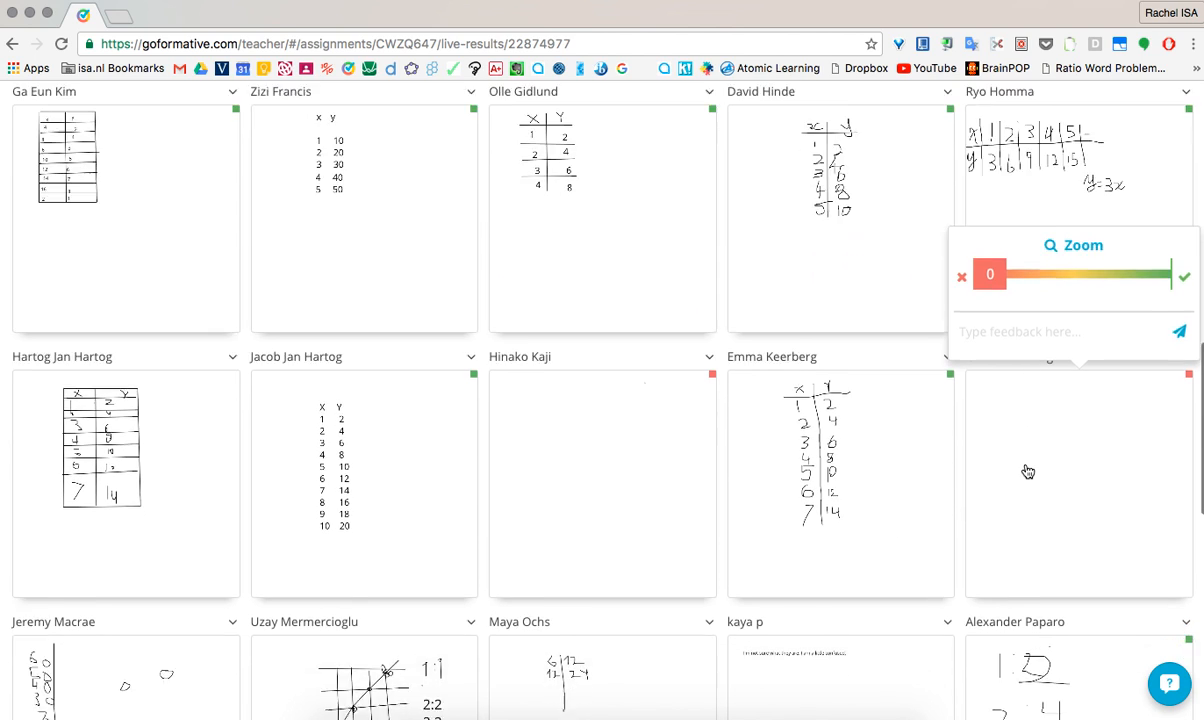
pyautogui.scroll(-3)
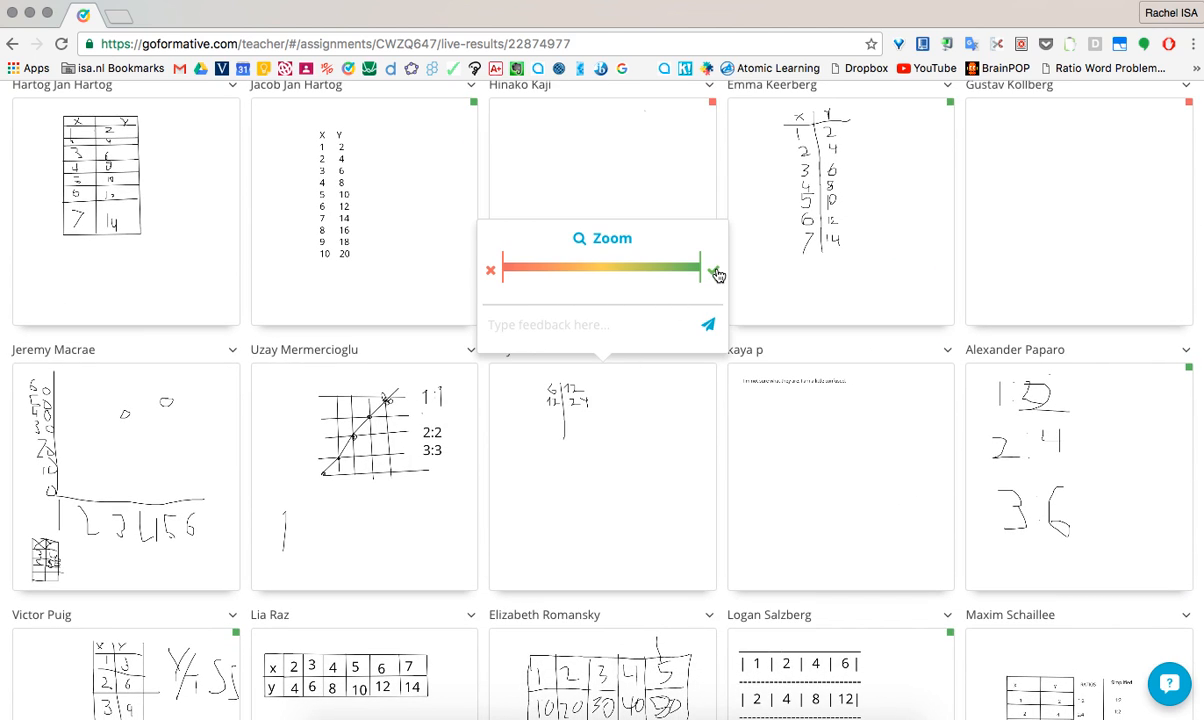
pyautogui.moveTo(715, 268); pyautogui.dragTo(635, 268)
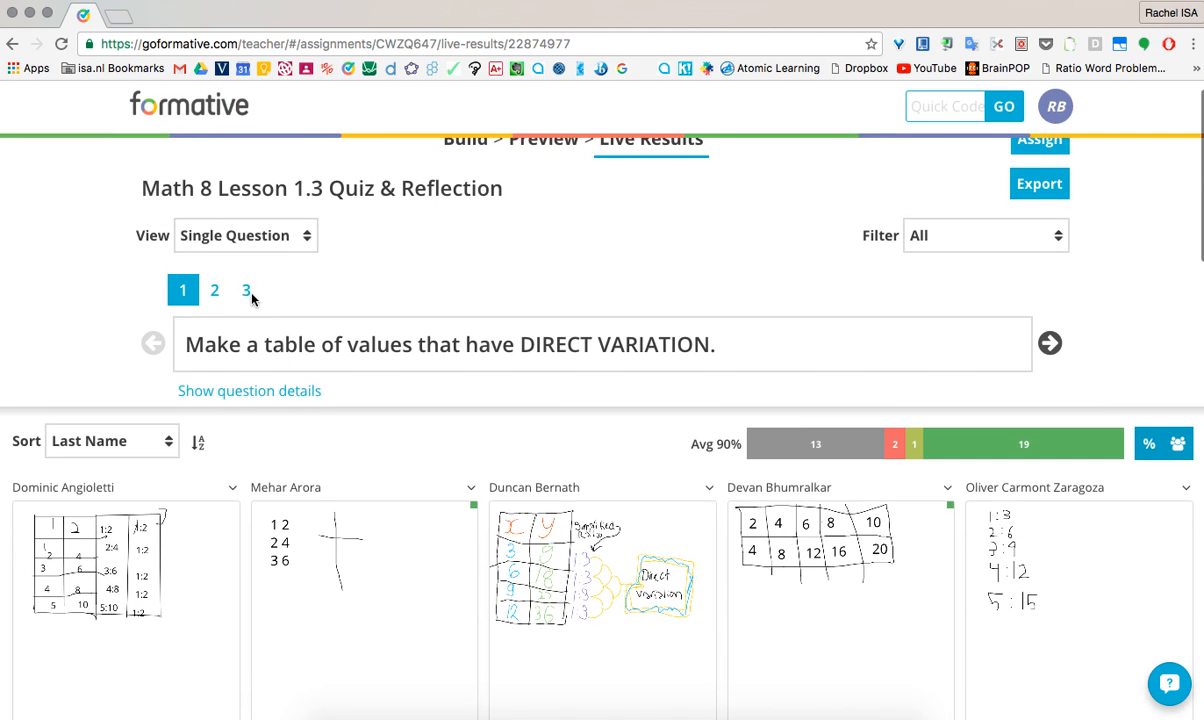
# Review question 2's results at 85%, then switch to question 3's responses.
pyautogui.click(214, 289)
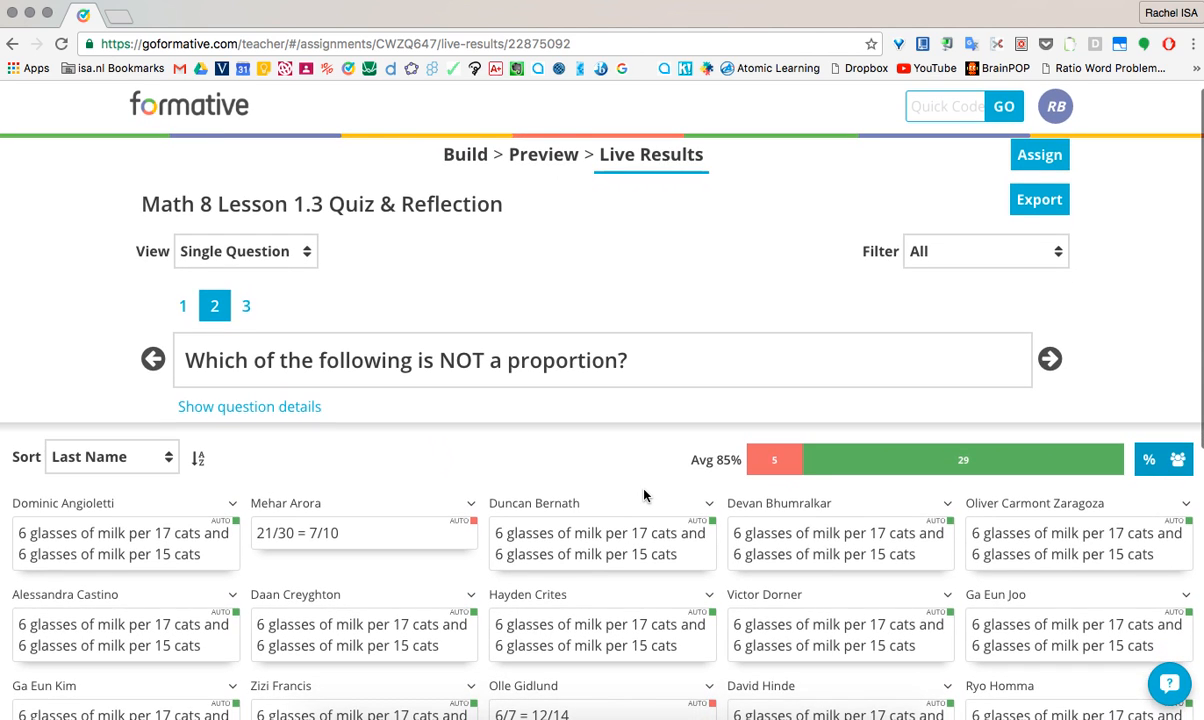
pyautogui.moveTo(1065, 468)
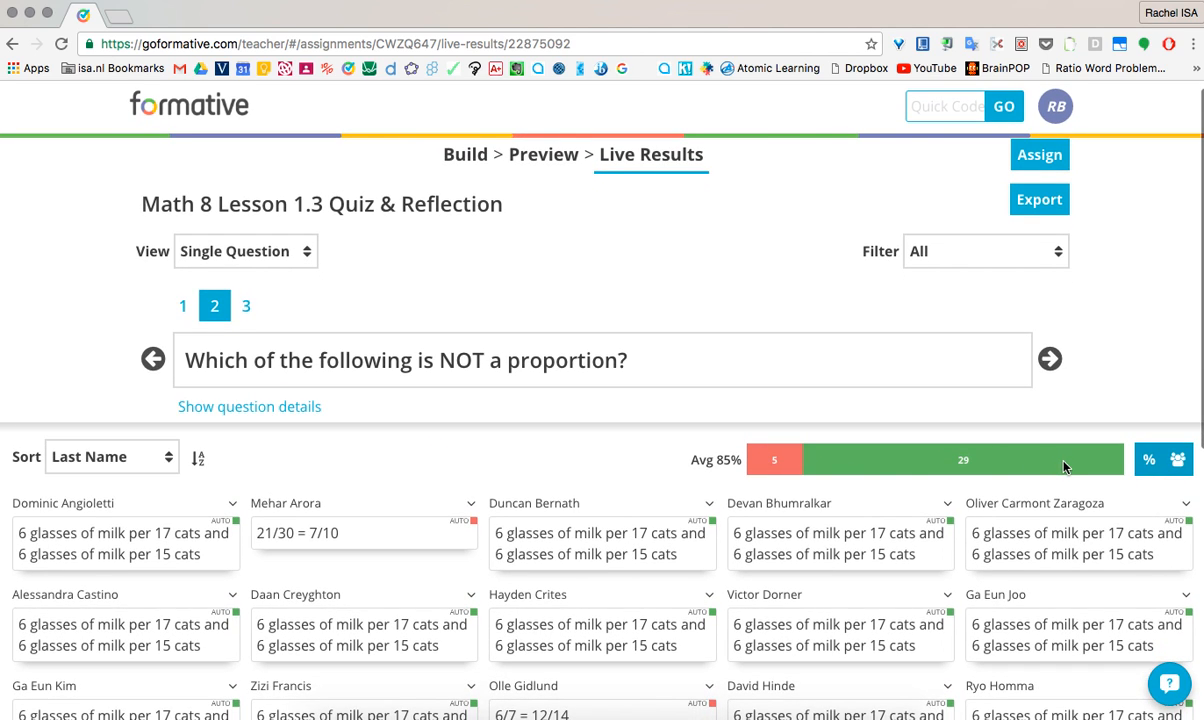
pyautogui.moveTo(763, 475)
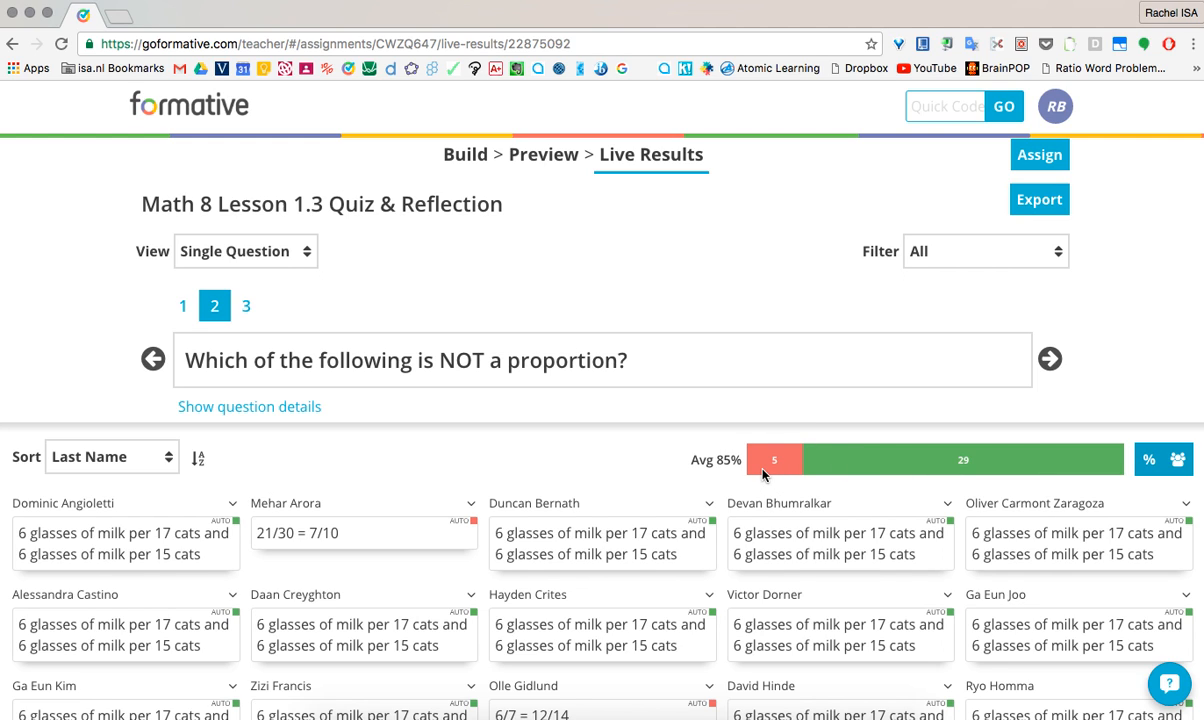
pyautogui.click(245, 305)
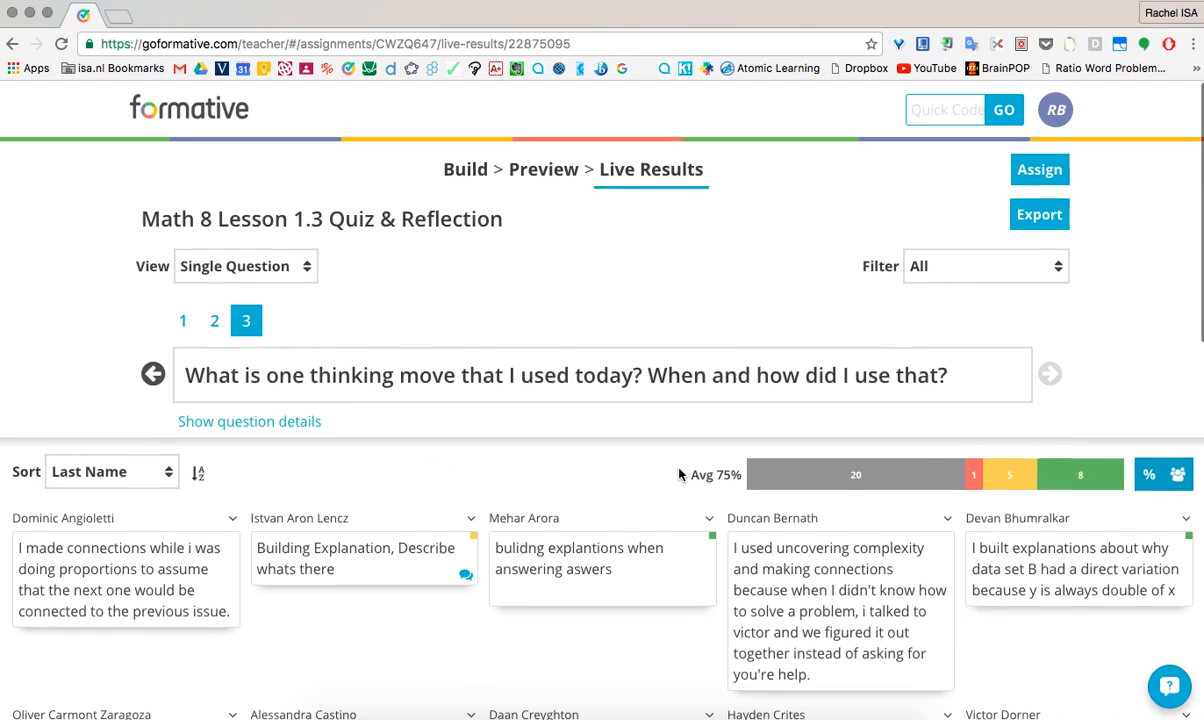
pyautogui.scroll(-3)
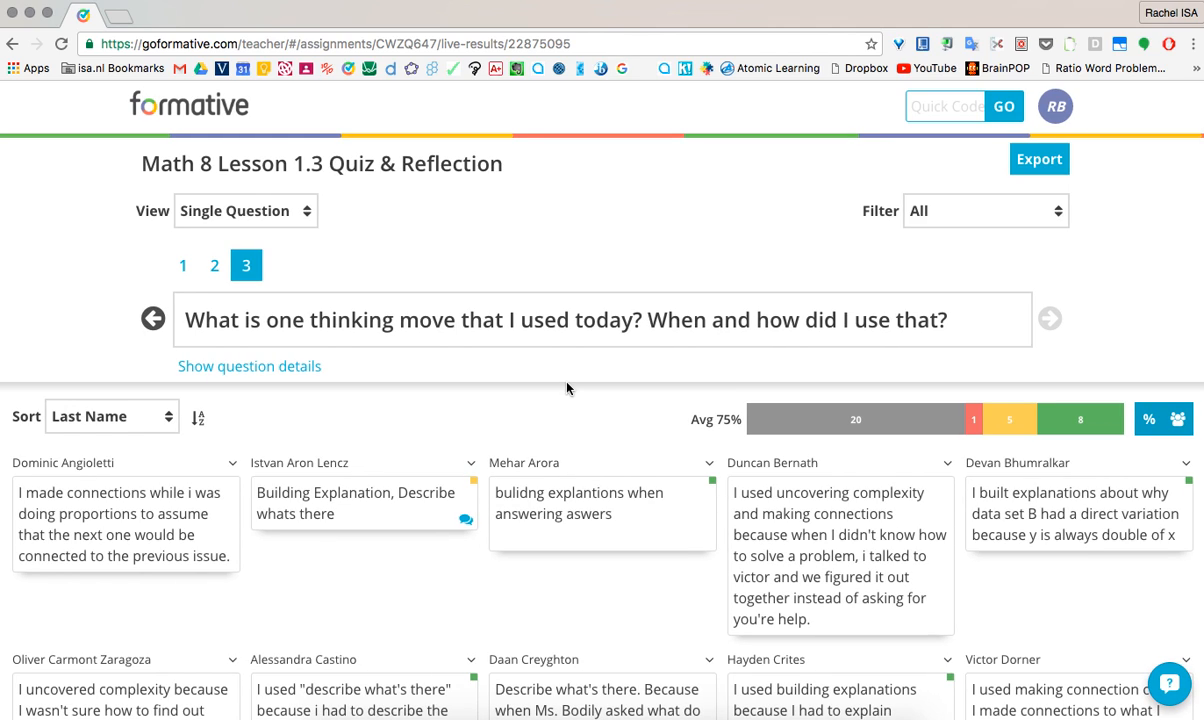
pyautogui.moveTo(744, 280)
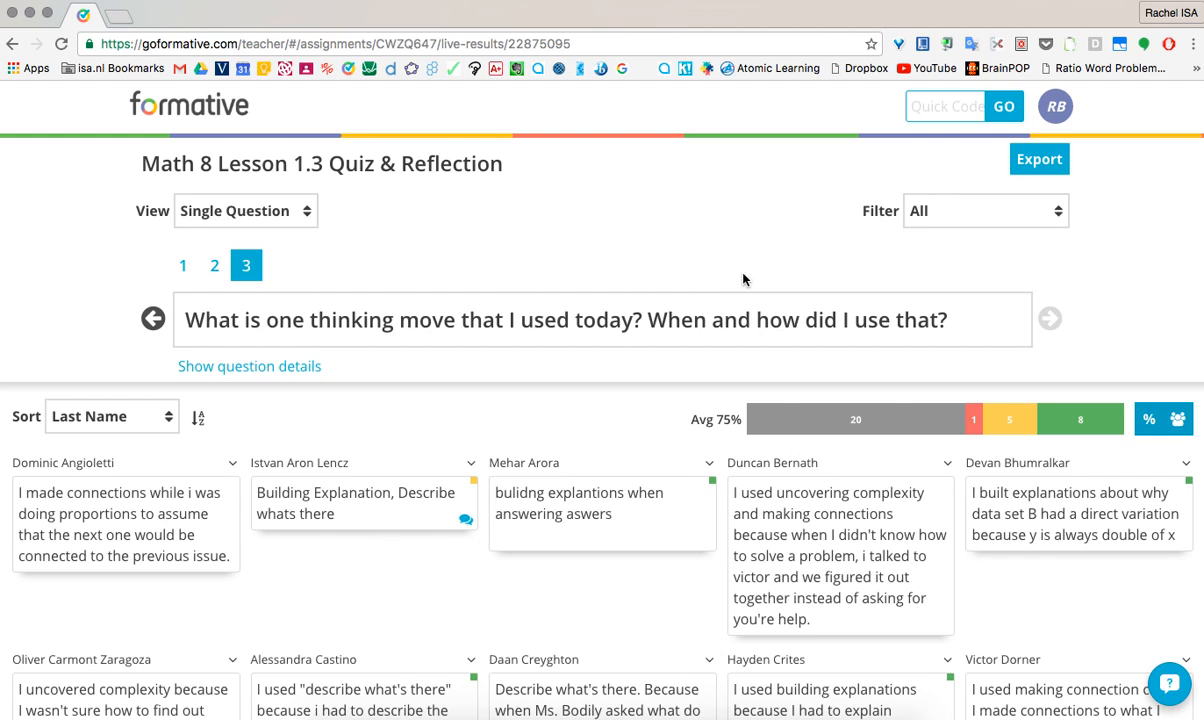
pyautogui.moveTo(754, 237)
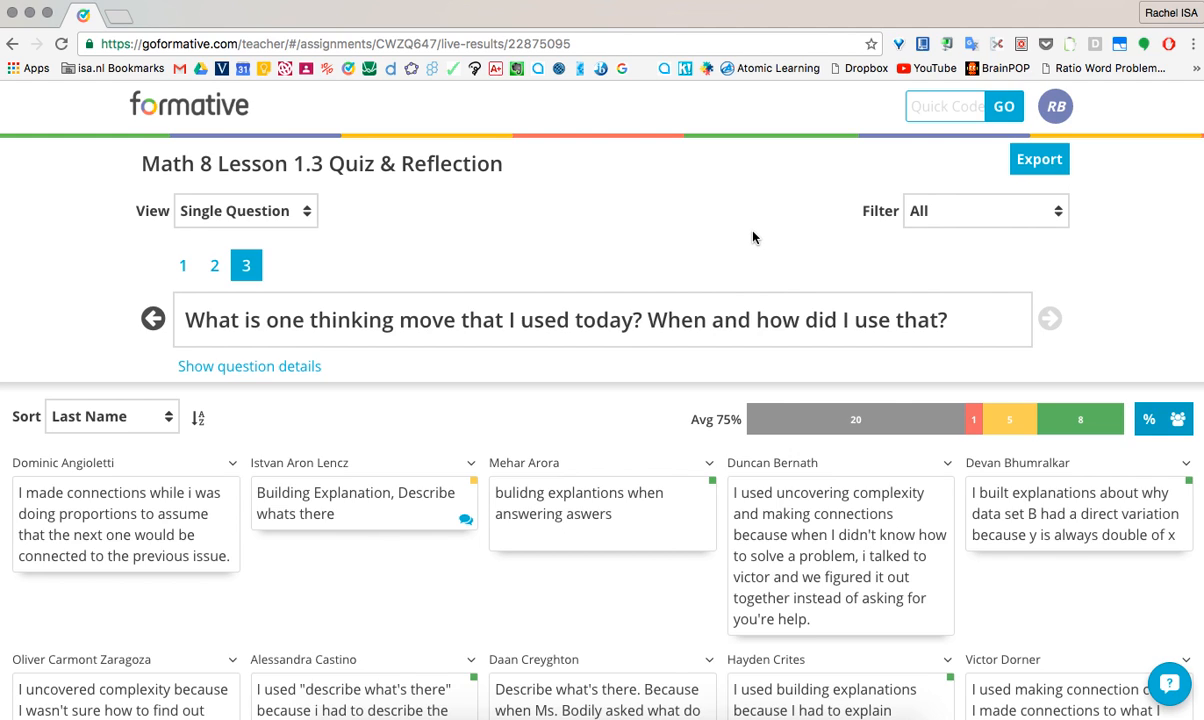